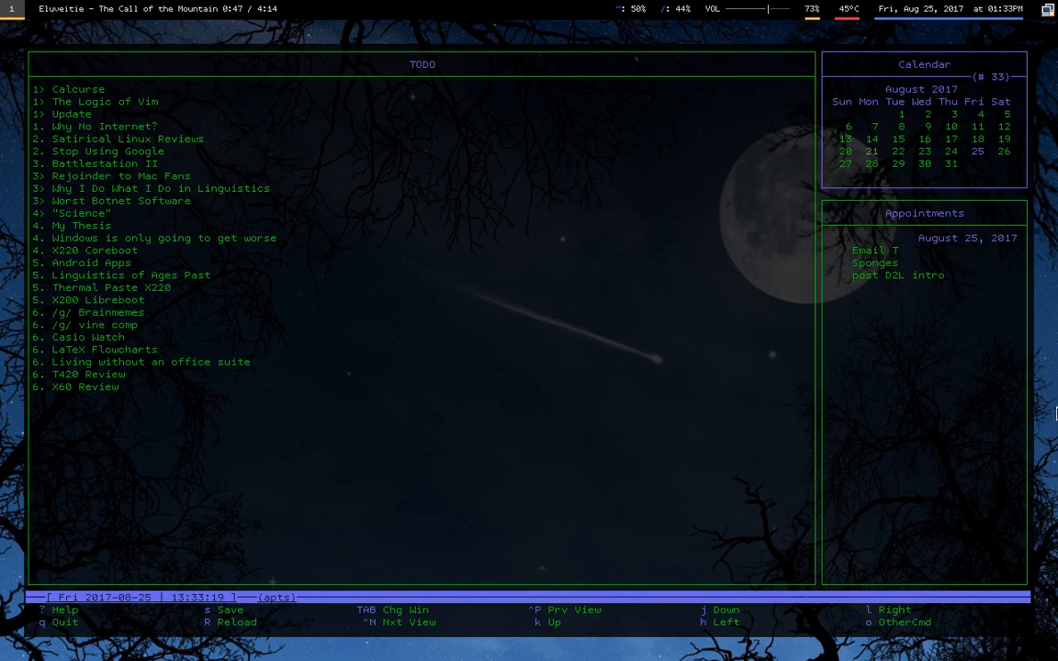
mouse_move(631, 222)
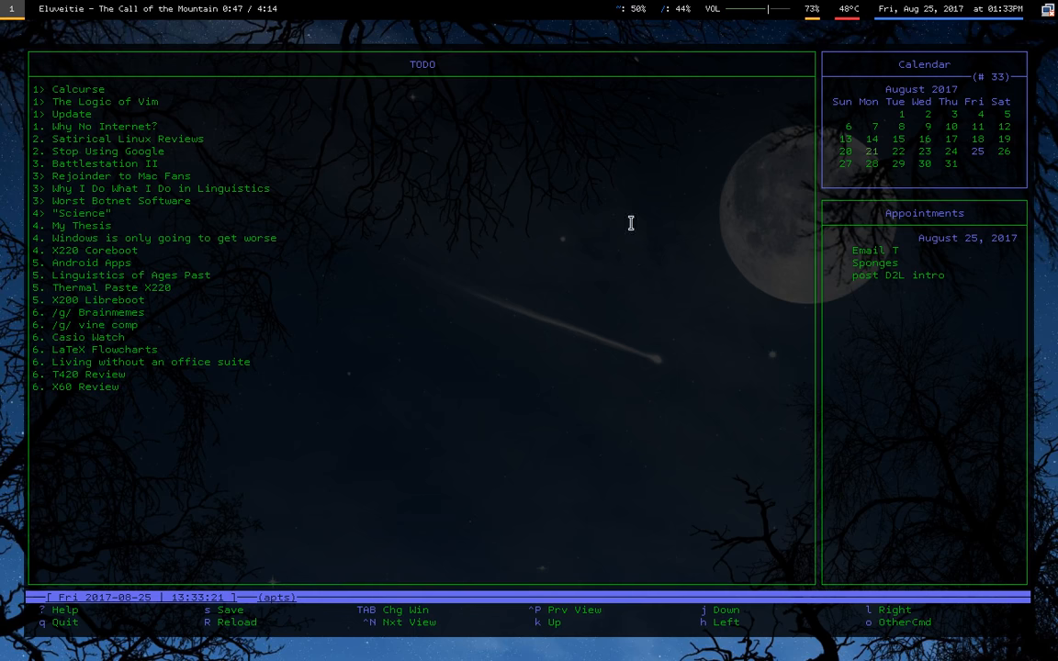
mouse_move(735, 206)
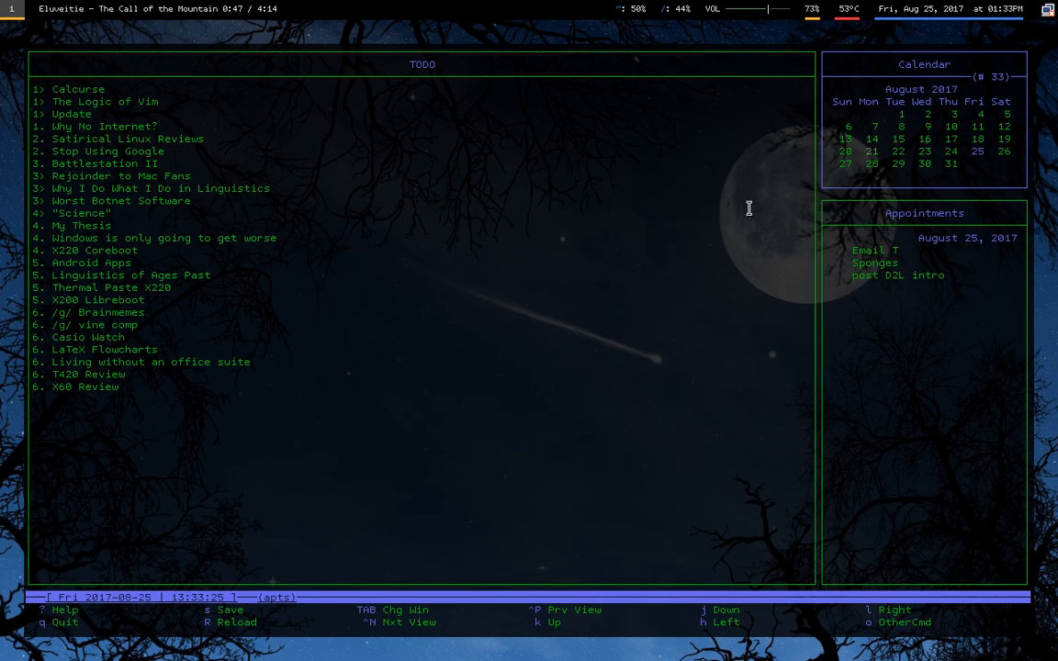
mouse_move(898, 165)
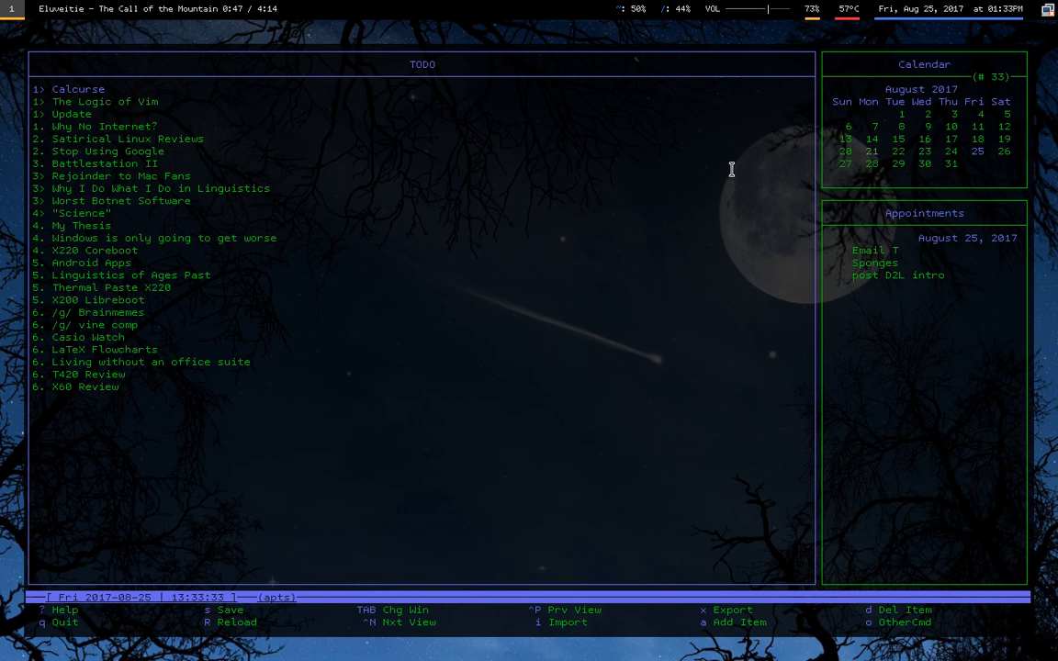
mouse_move(765, 192)
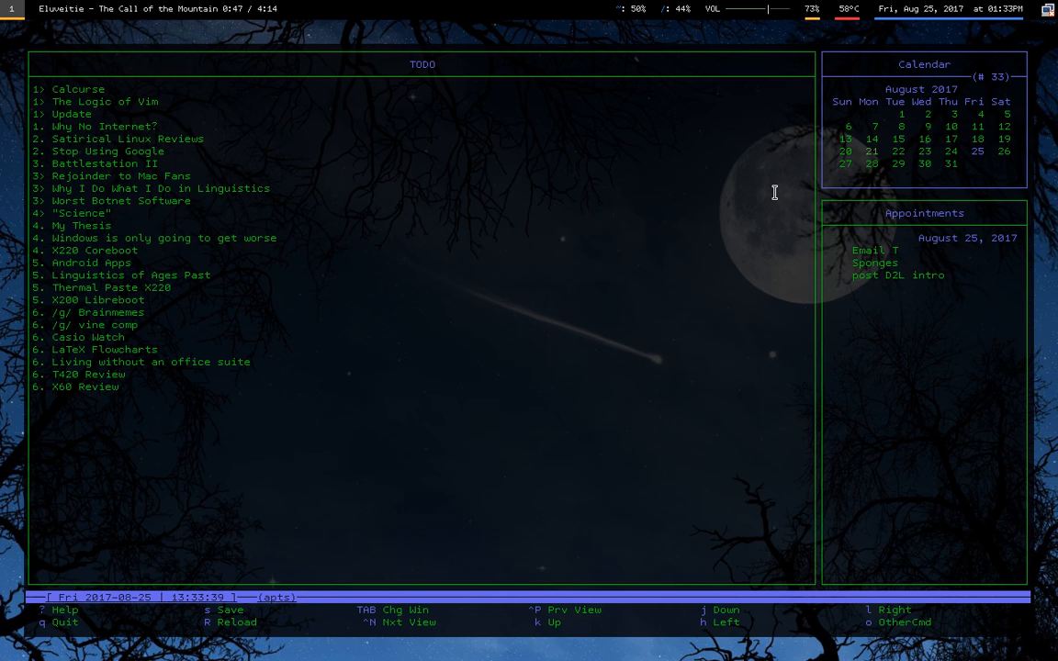
mouse_move(636, 147)
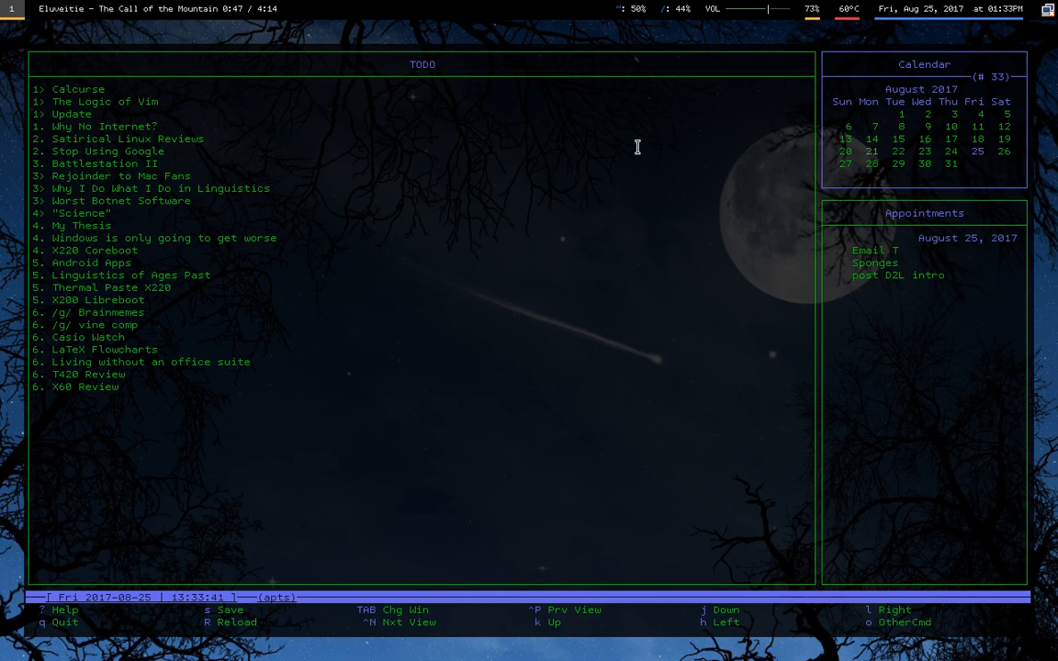
mouse_move(824, 223)
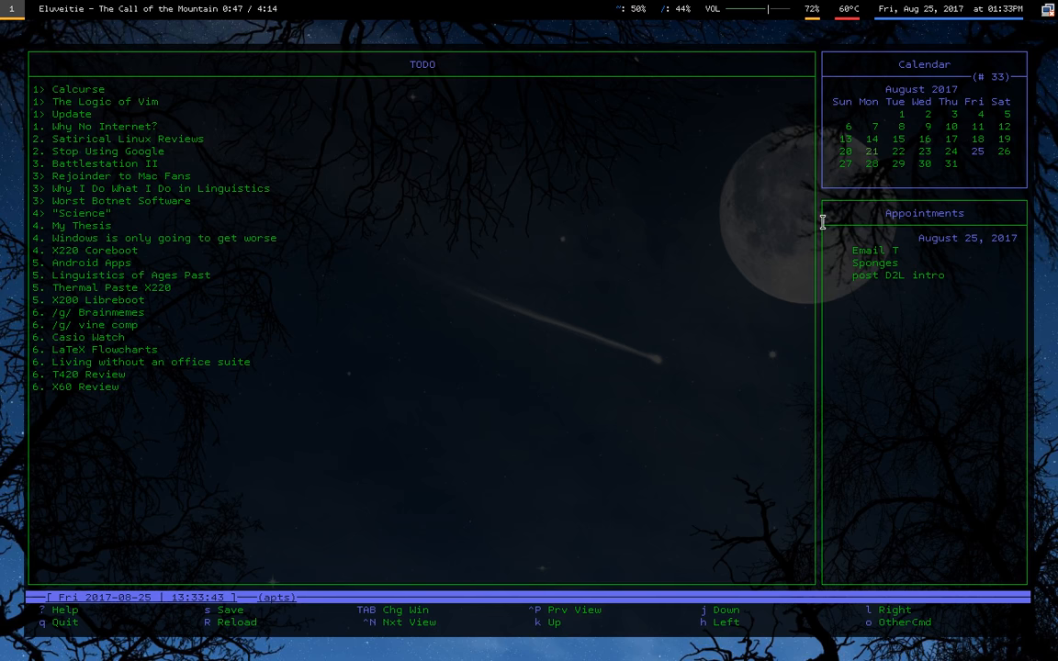
mouse_move(830, 130)
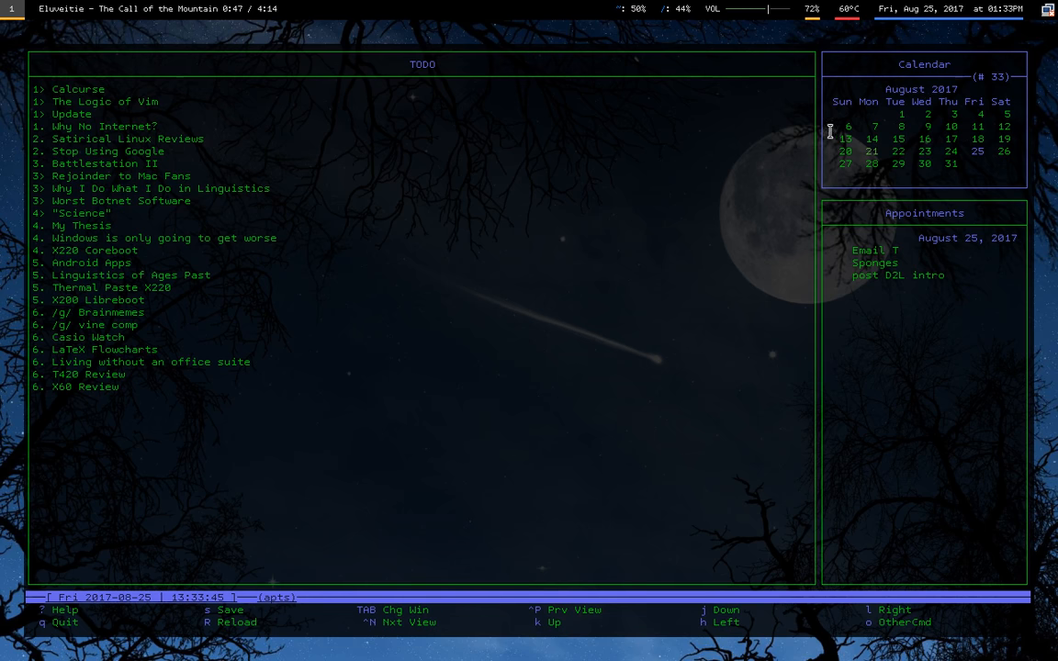
mouse_move(931, 104)
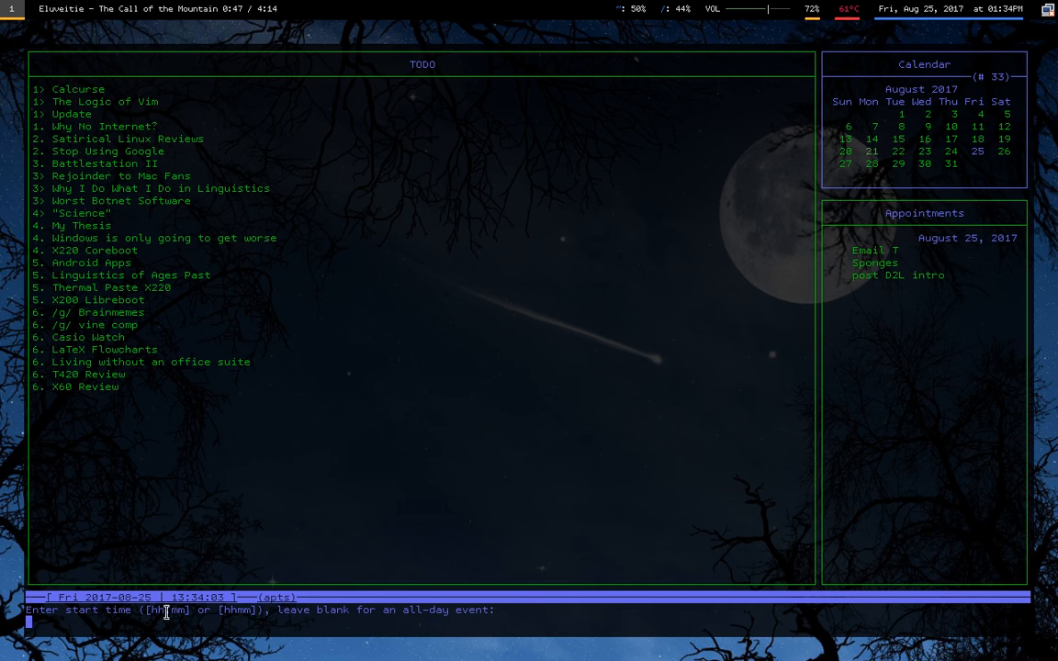
Enter start time 14:00 and duration +2:00 for the new Event appointment.
type("14")
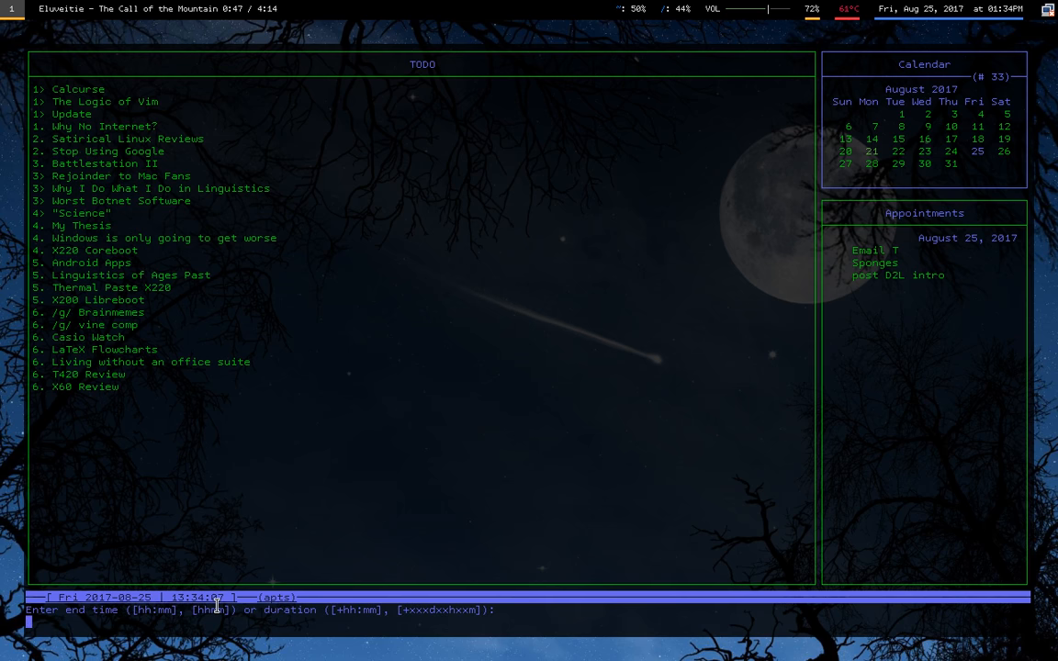
type("+2:")
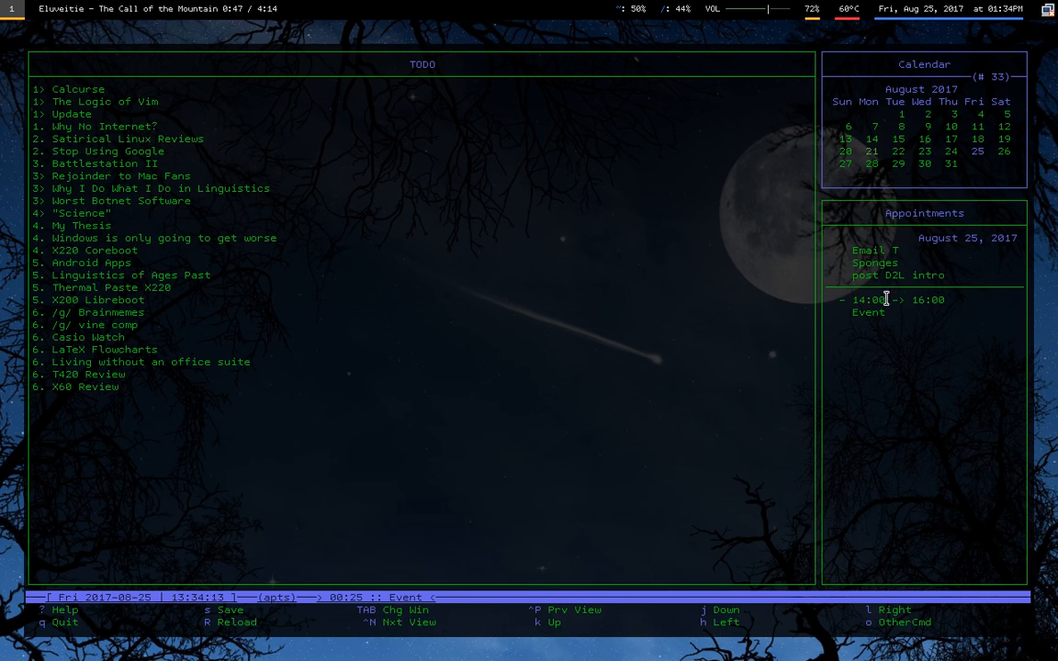
mouse_move(887, 312)
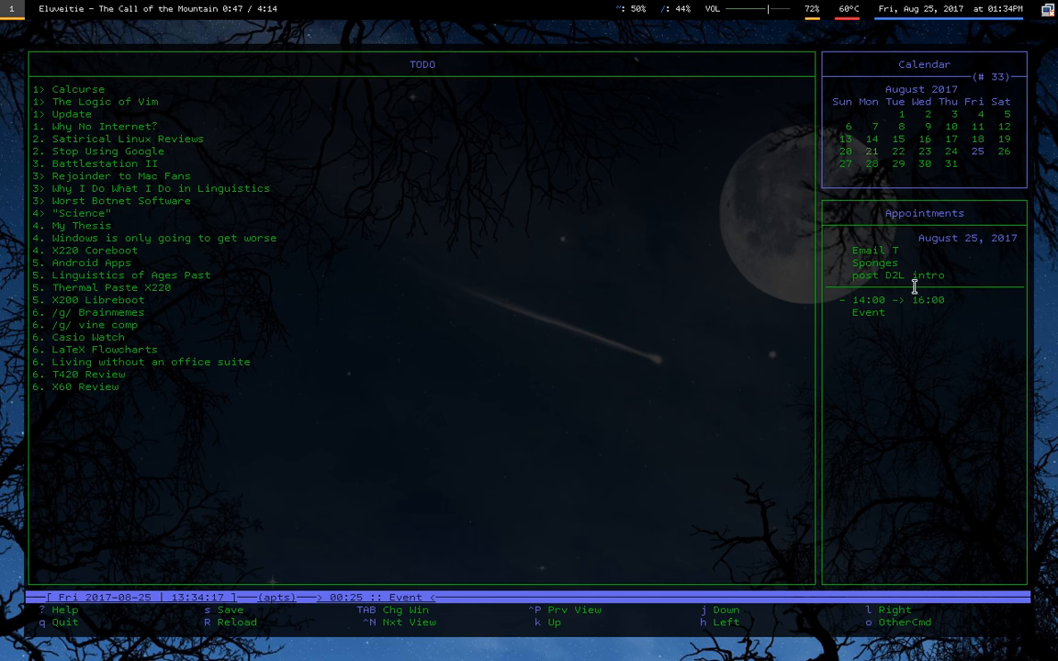
left_click(918, 276)
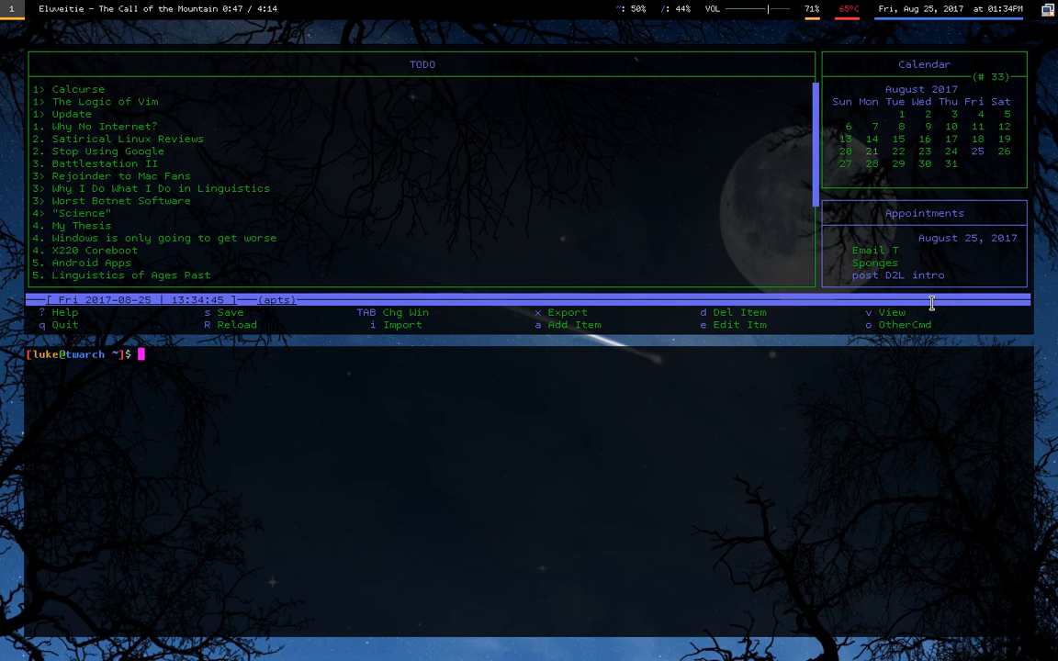
Open the calcurse man page, print the iCal export, and save it to asdfsad.
type("man ca")
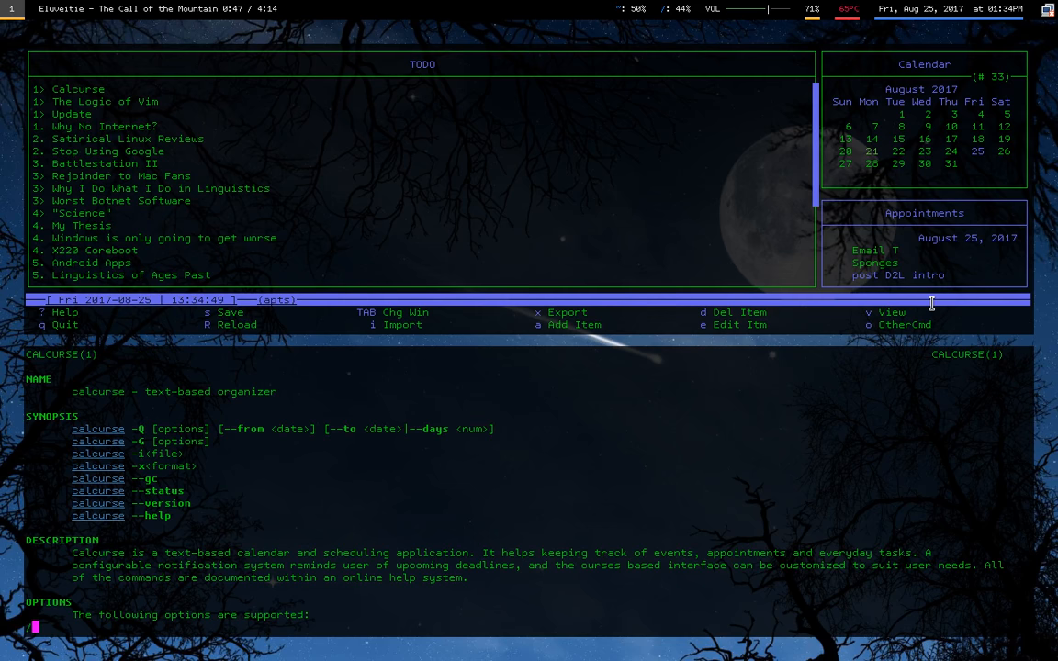
mouse_move(148, 456)
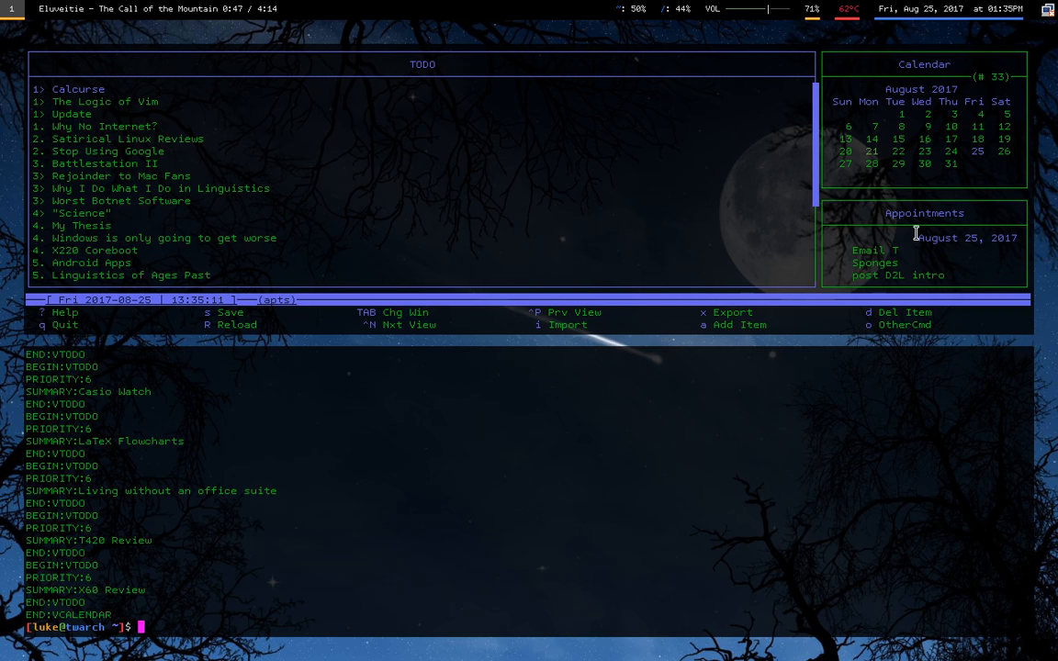
type("calcurse -x > asdfsad")
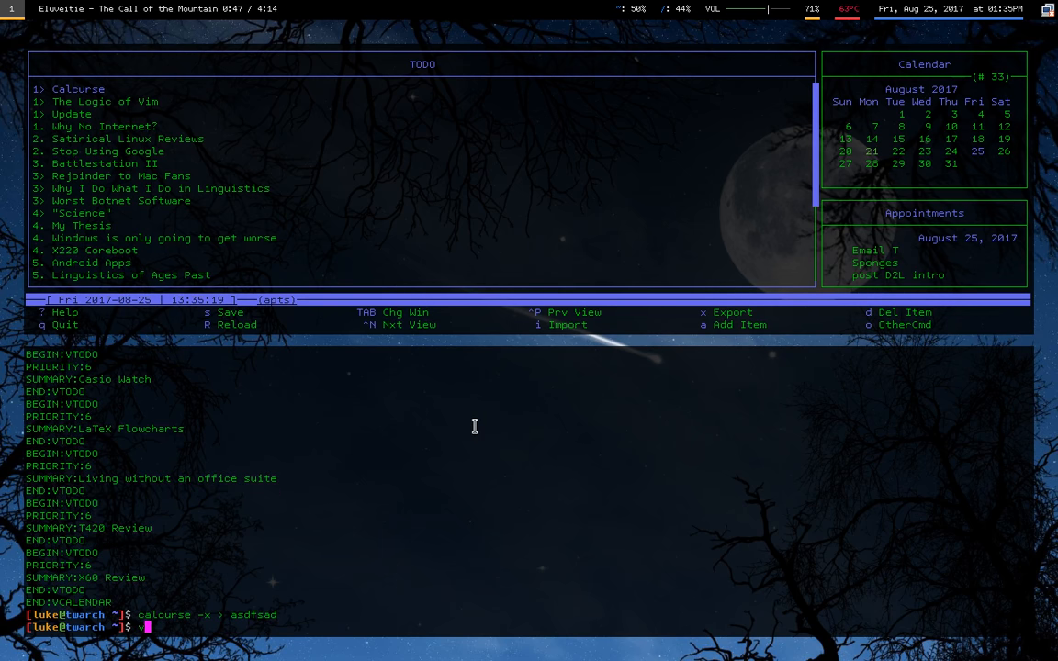
type("v asdfsad")
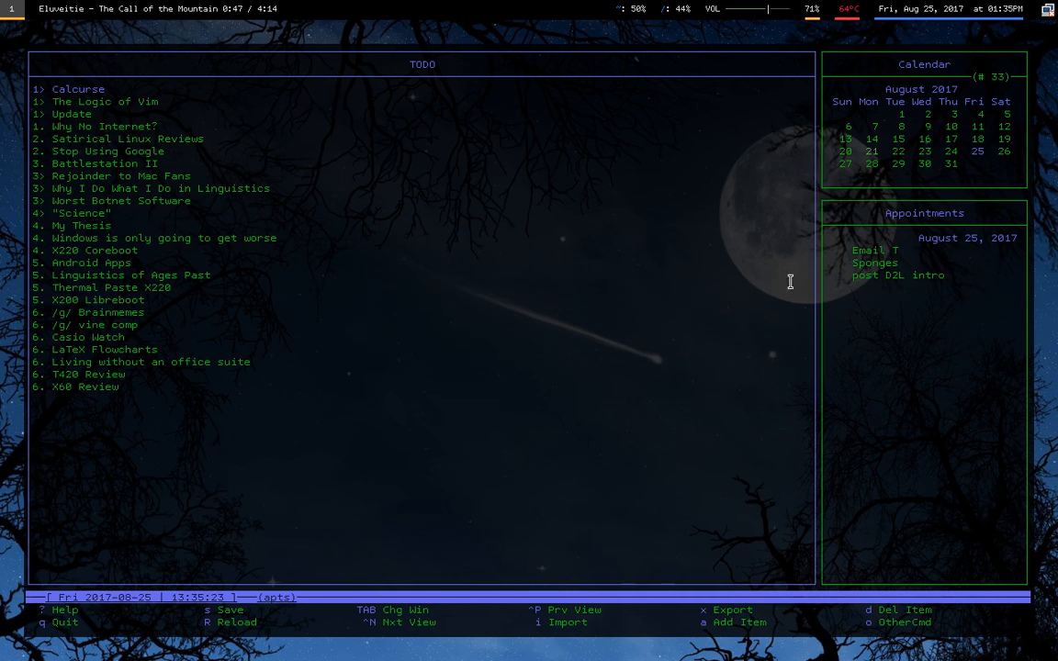
mouse_move(415, 72)
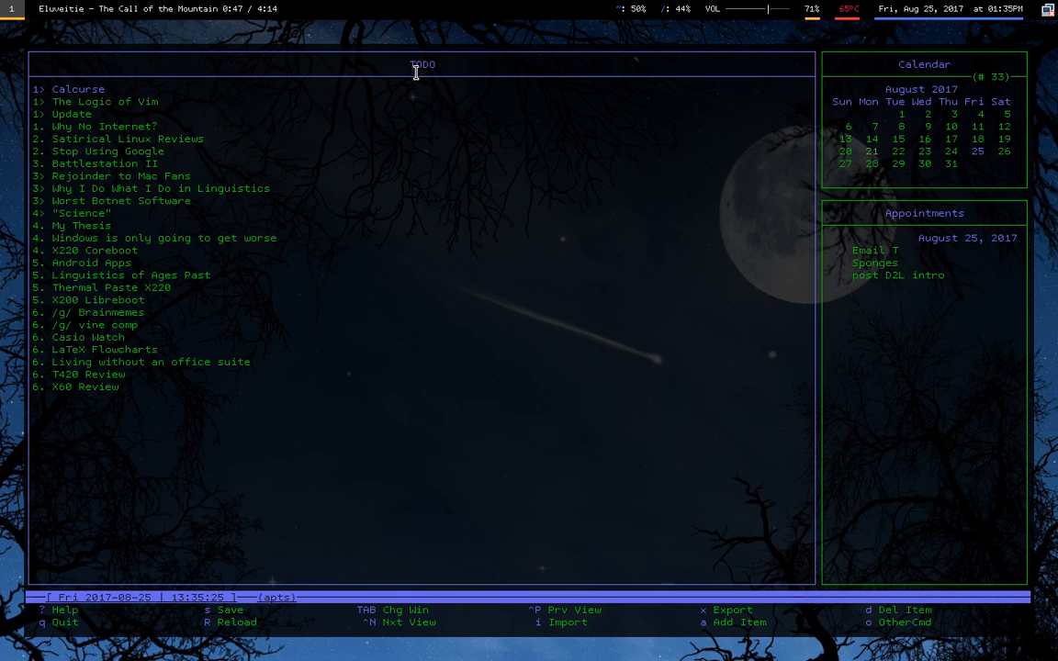
mouse_move(438, 77)
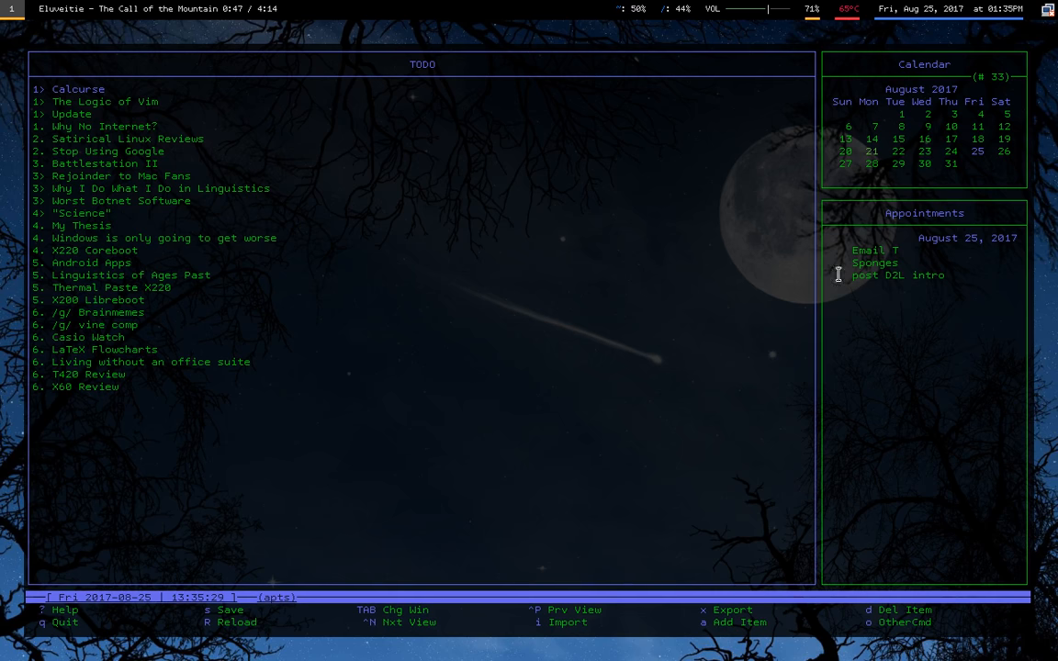
mouse_move(910, 232)
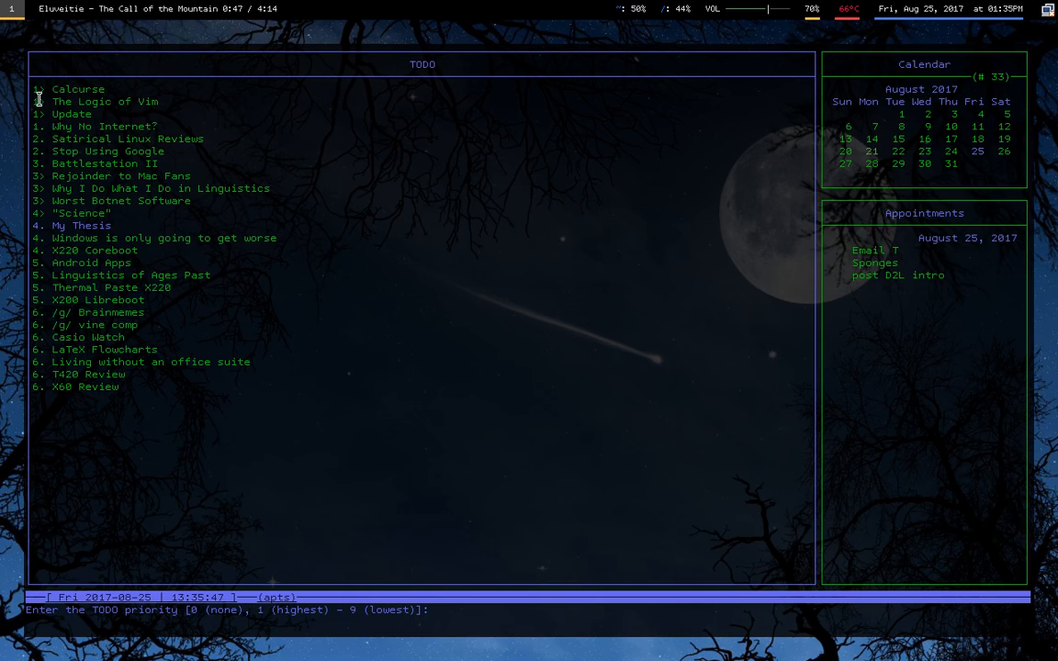
mouse_move(26, 58)
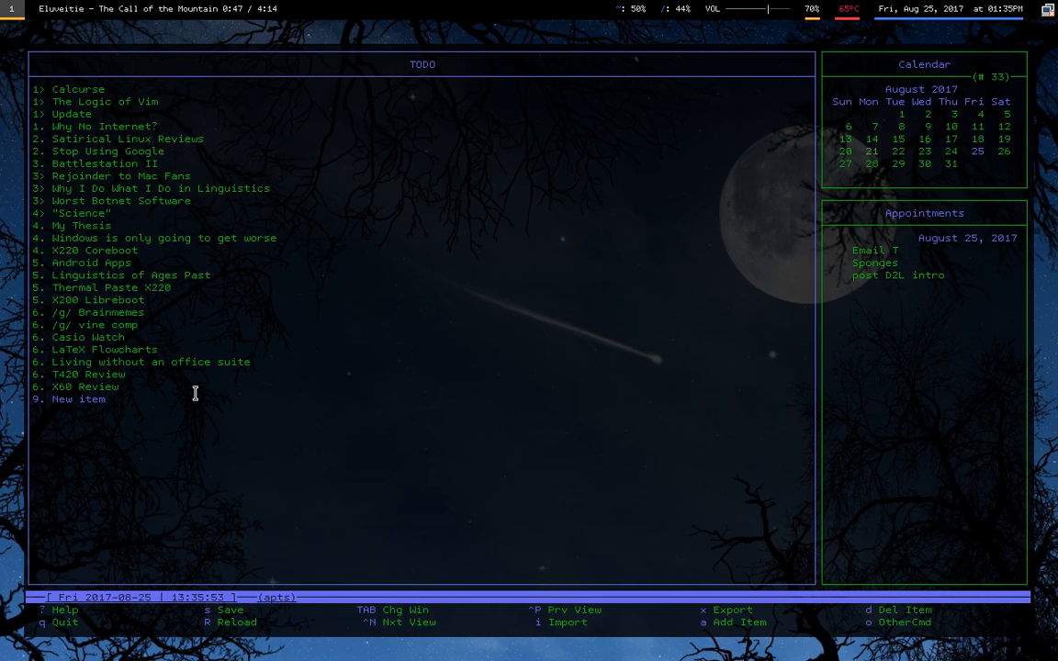
mouse_move(417, 471)
type("U")
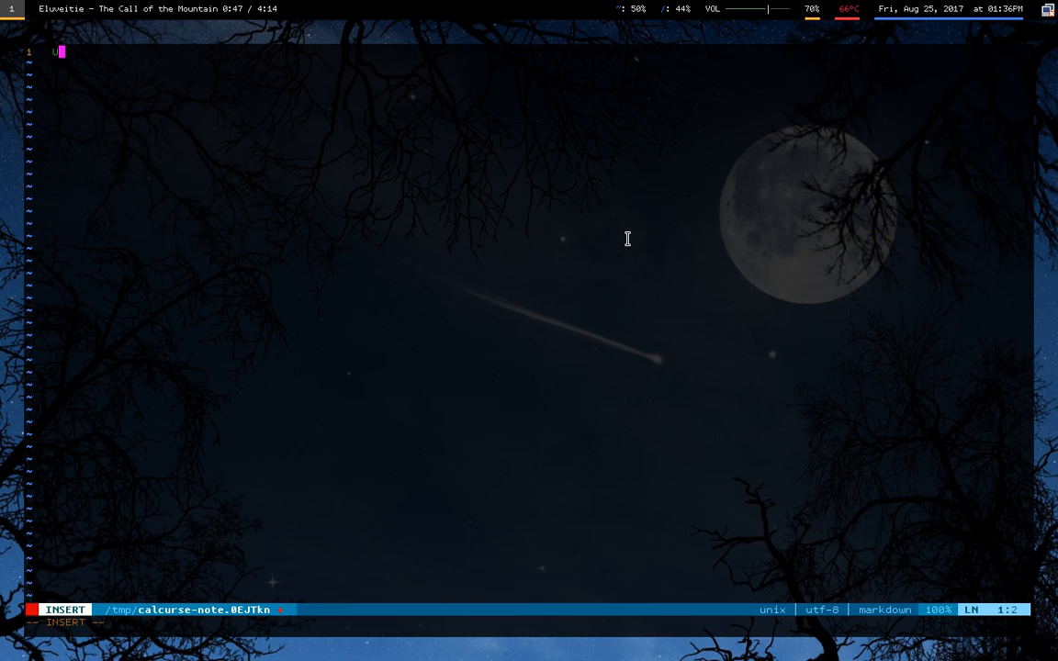
Write a '# Why No Internet' heading and placeholder text 'jhsadf' into the note.
key("BackSpace")
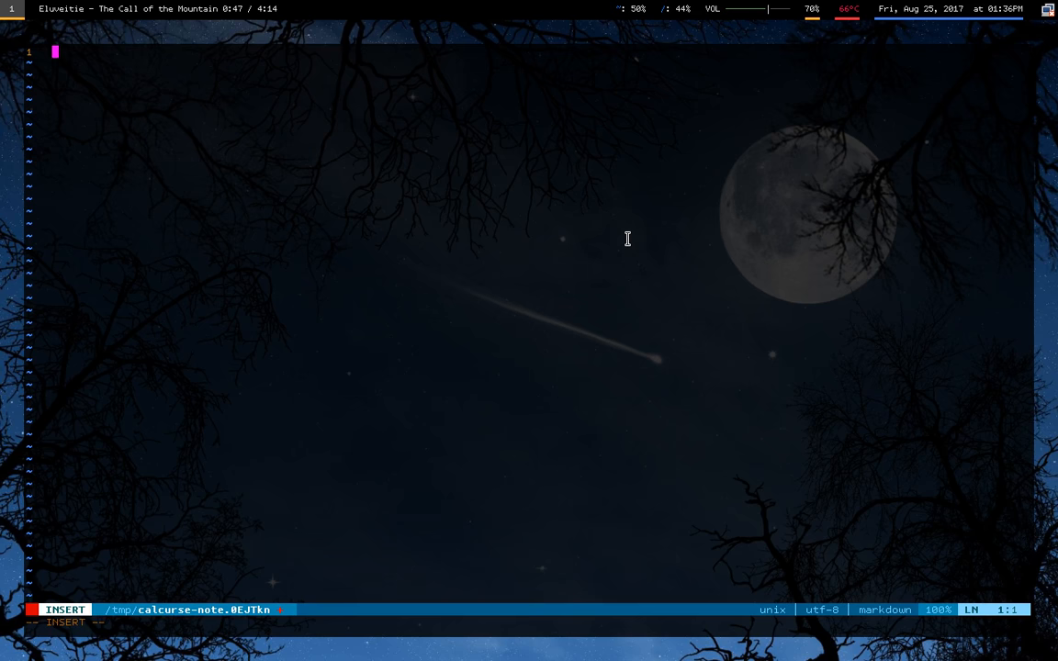
key("Escape")
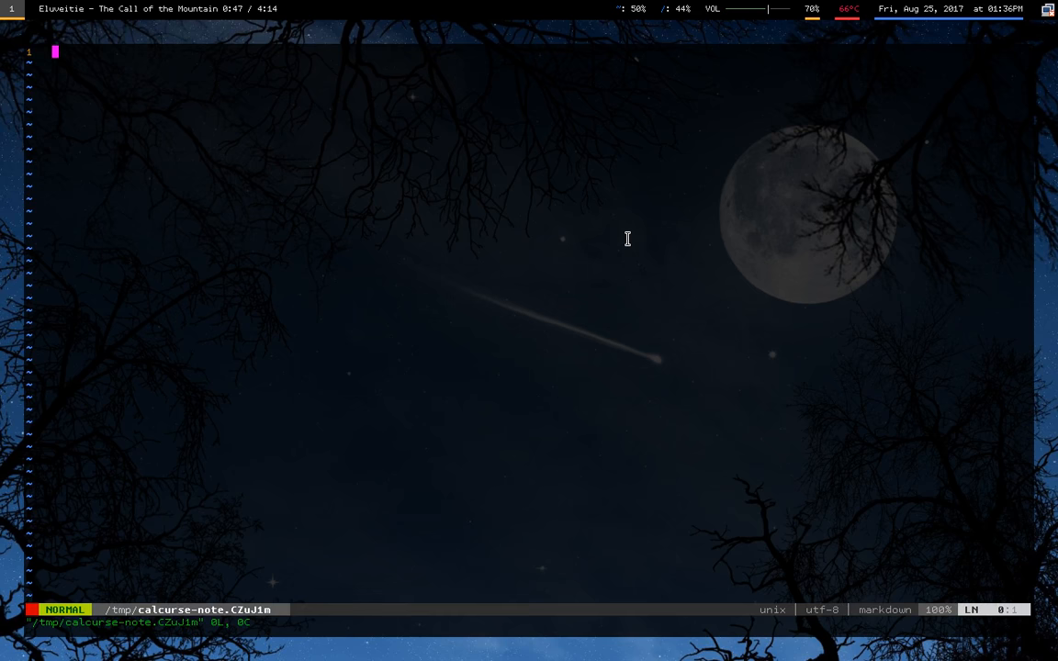
key("i")
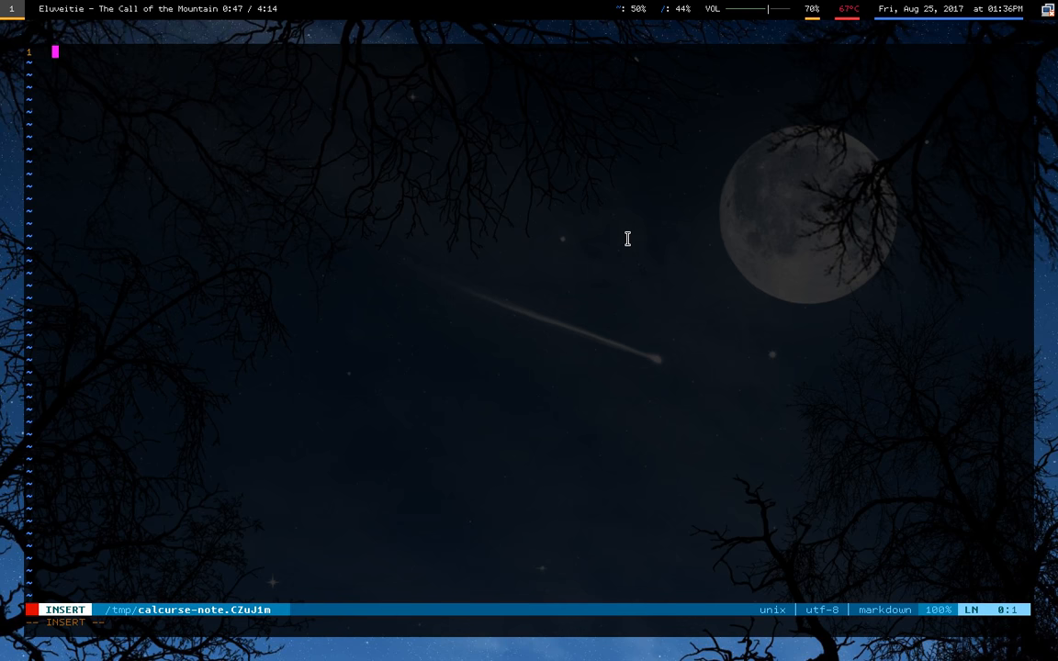
type("# h")
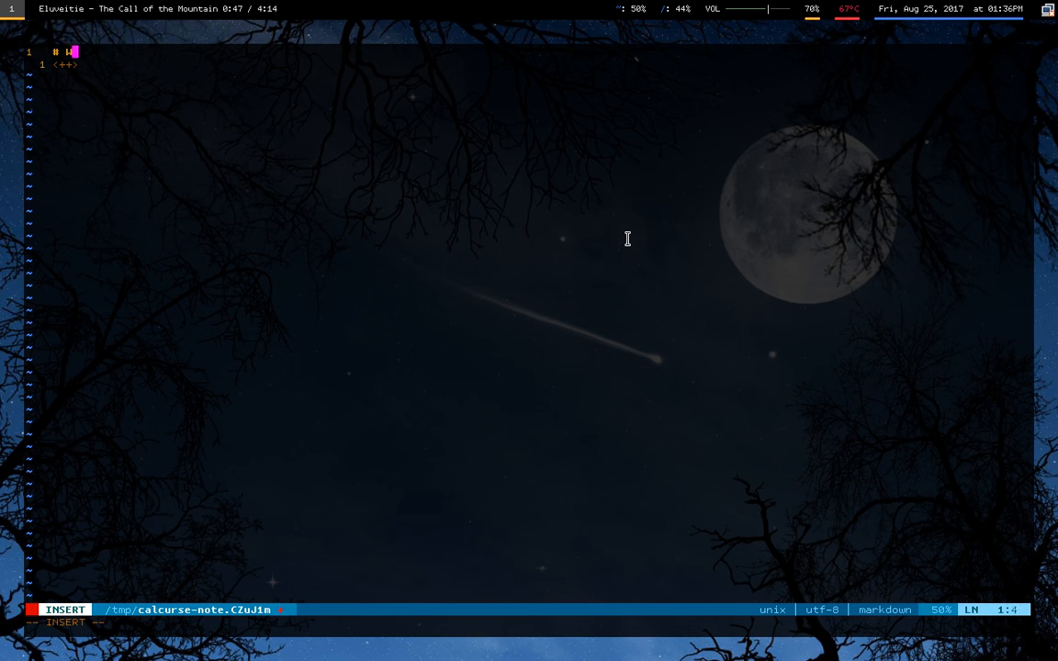
type("Why No I")
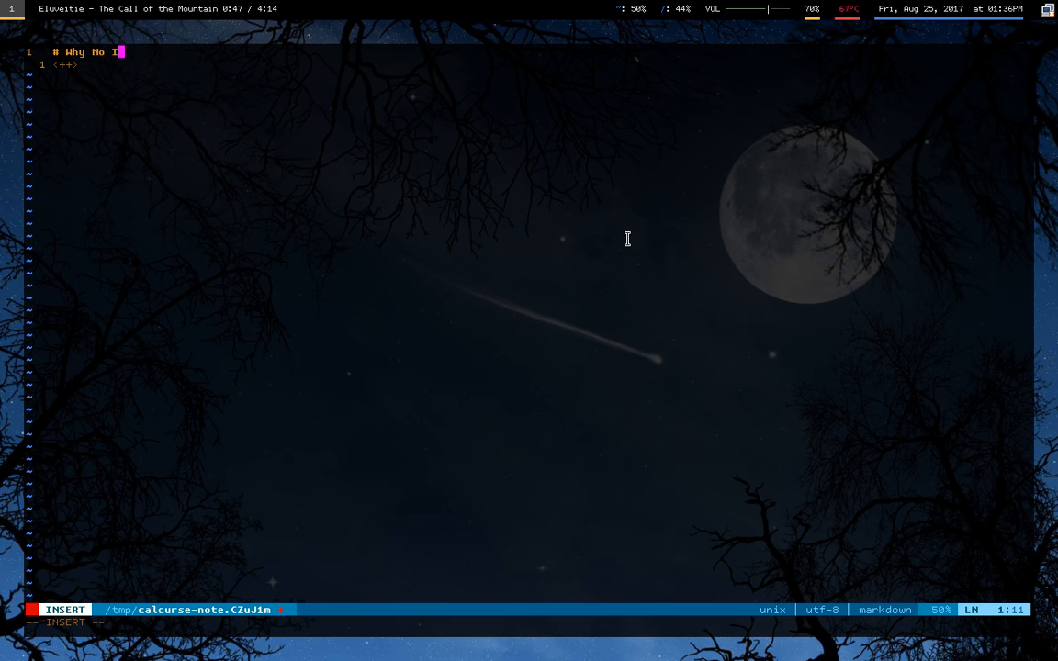
type("nternet?")
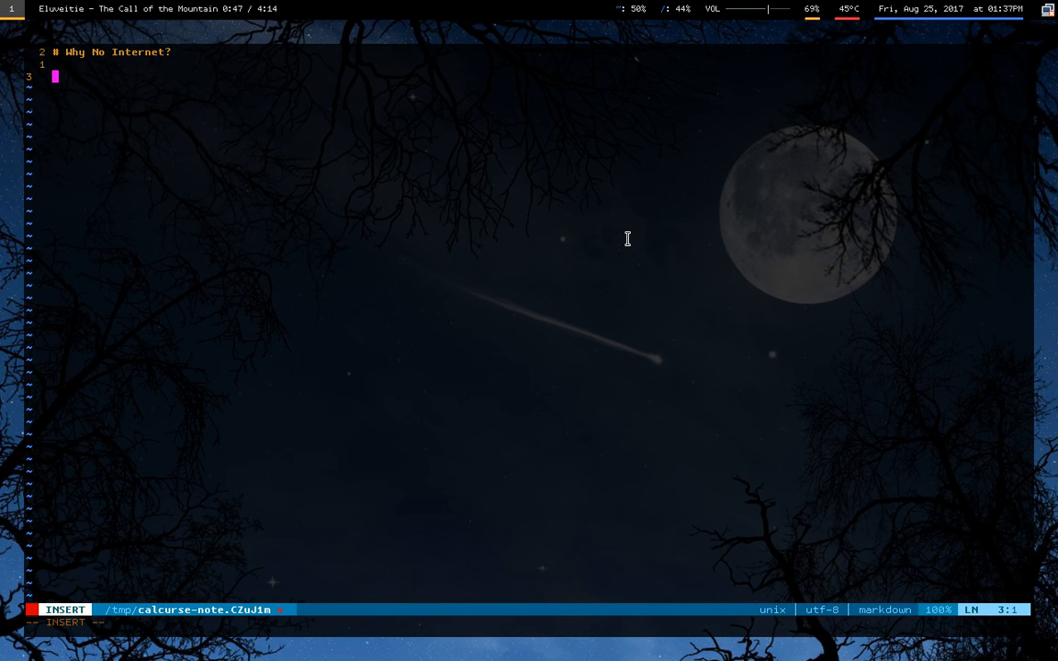
key("Escape")
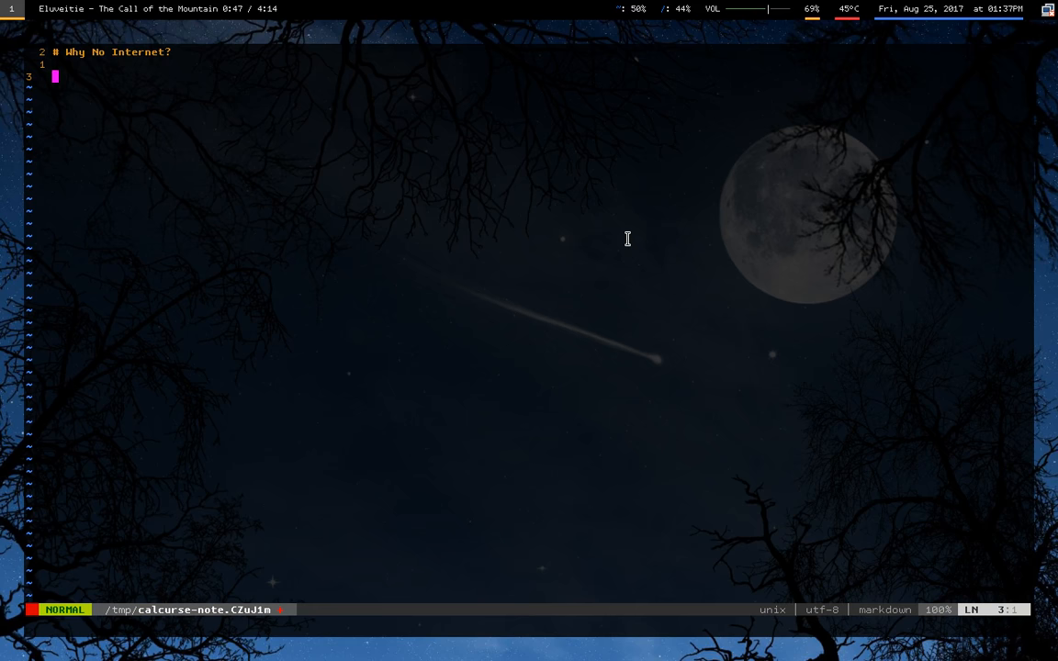
key("i")
type("+ asdfhlk")
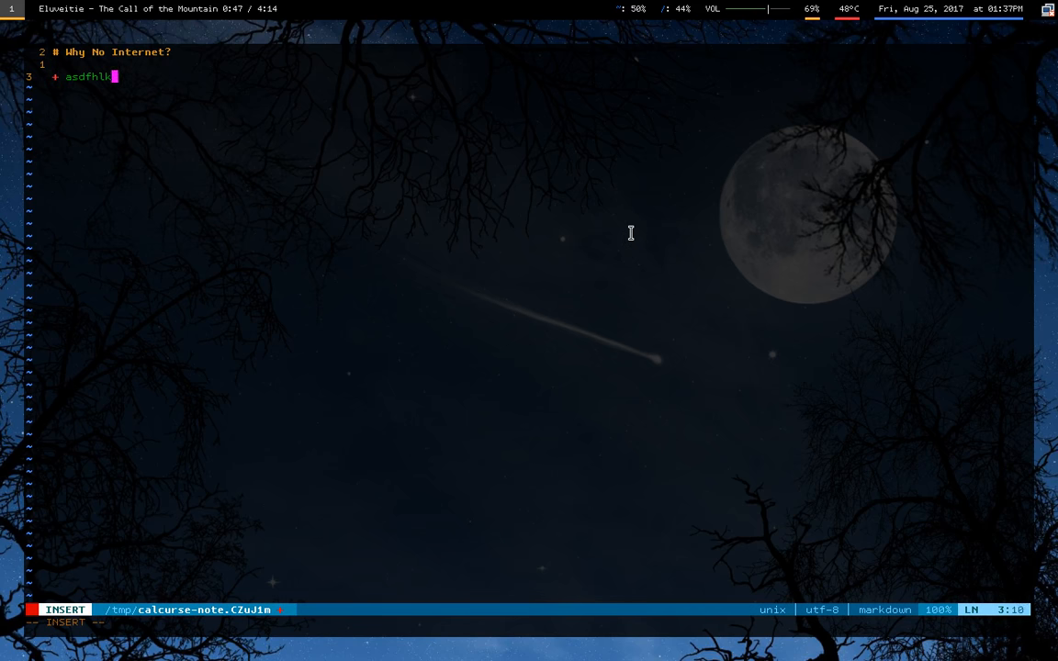
type("jhsadf")
type("+ aslkdhflkajsdf")
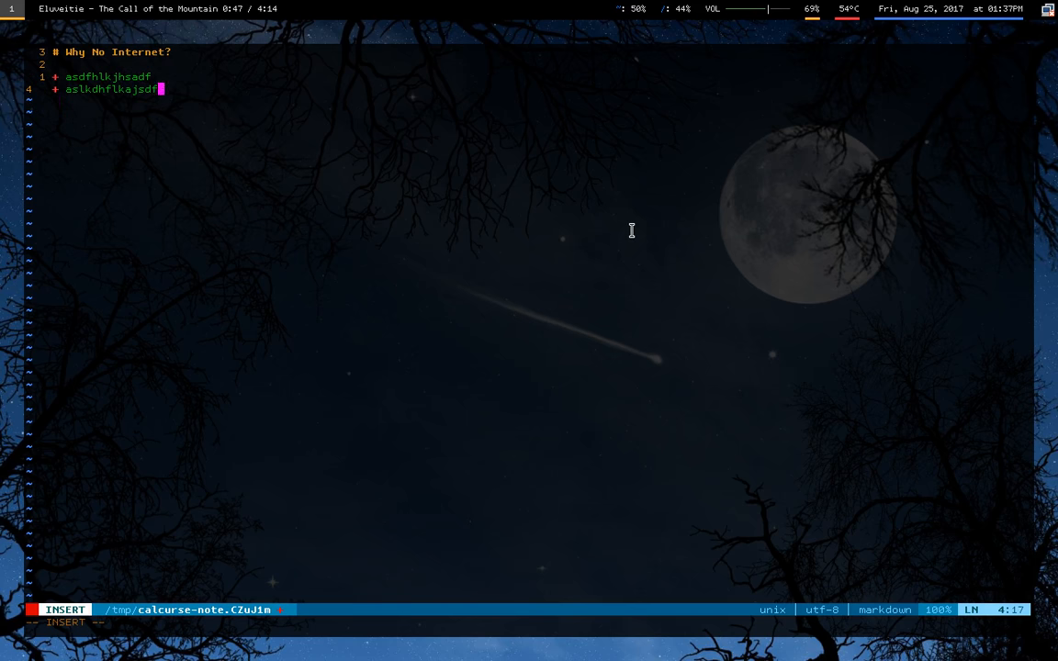
key("Escape")
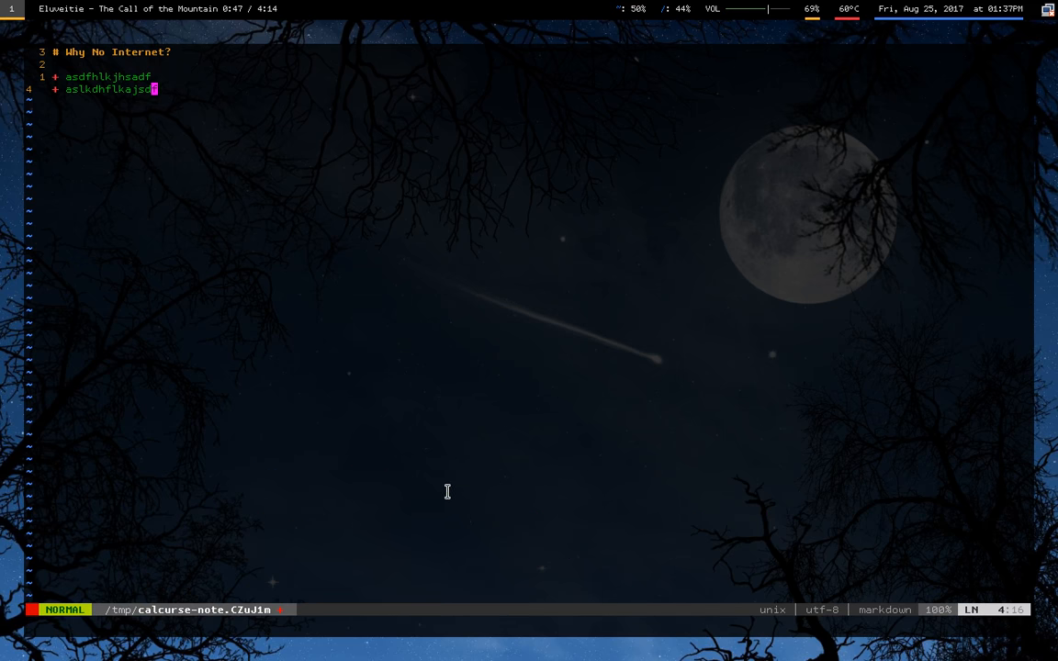
mouse_move(260, 197)
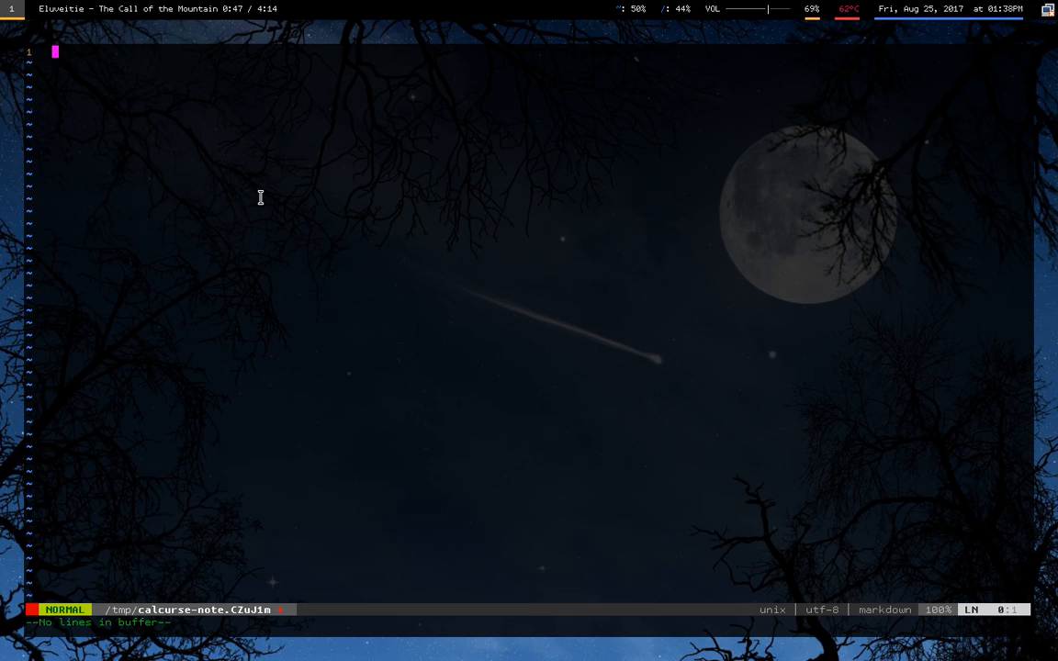
Insert test text '[asdfjh] aslkdjfh asdkjfh lkaf' into the empty note.
key("i")
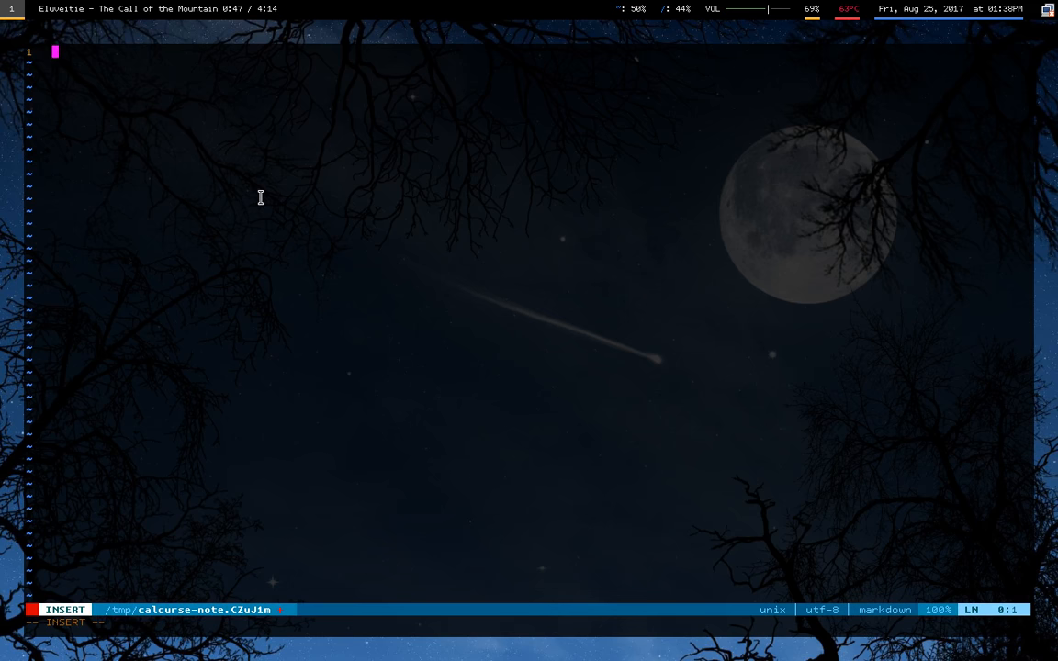
type("[asdfjh] aslkdjfh")
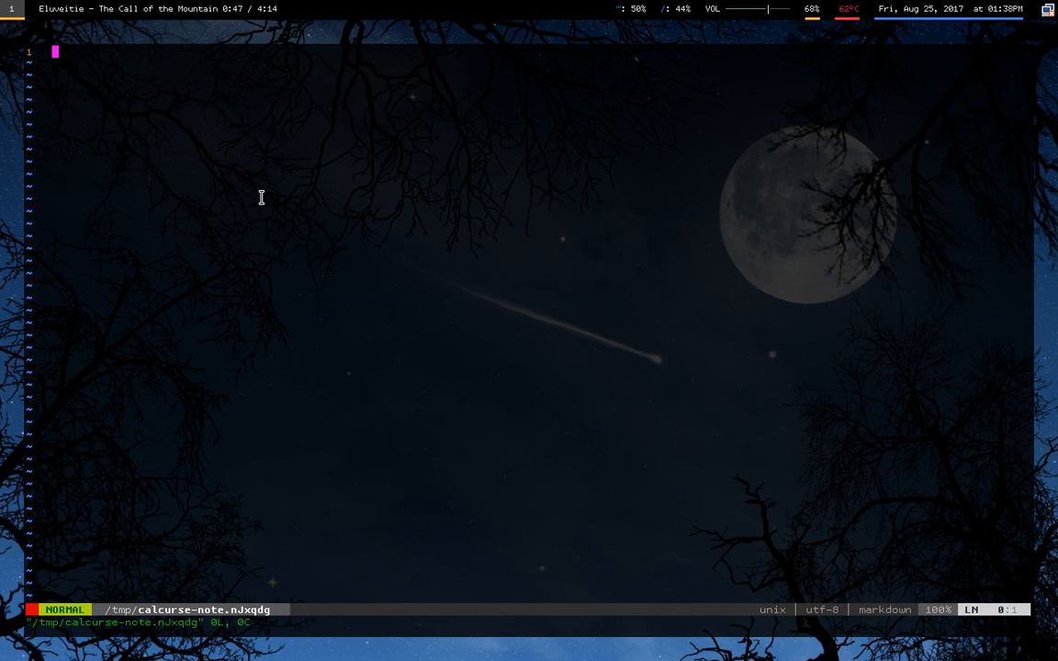
type("asdkjfh lkaf")
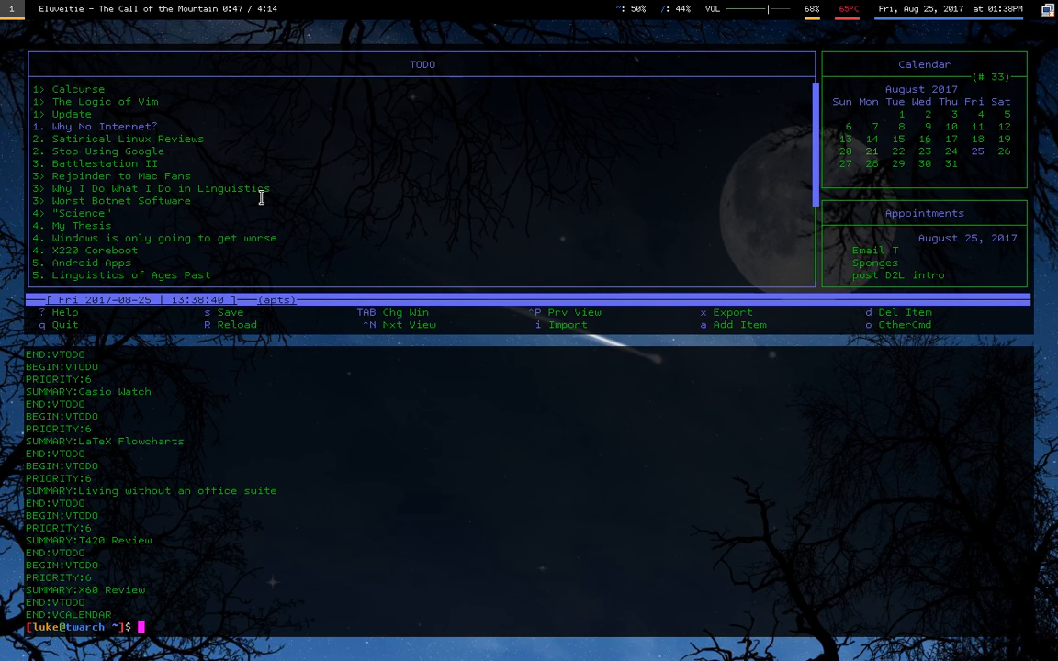
Export calcurse data to the file asdf with calcurse -x, then clear the terminal.
type("calcurse -x")
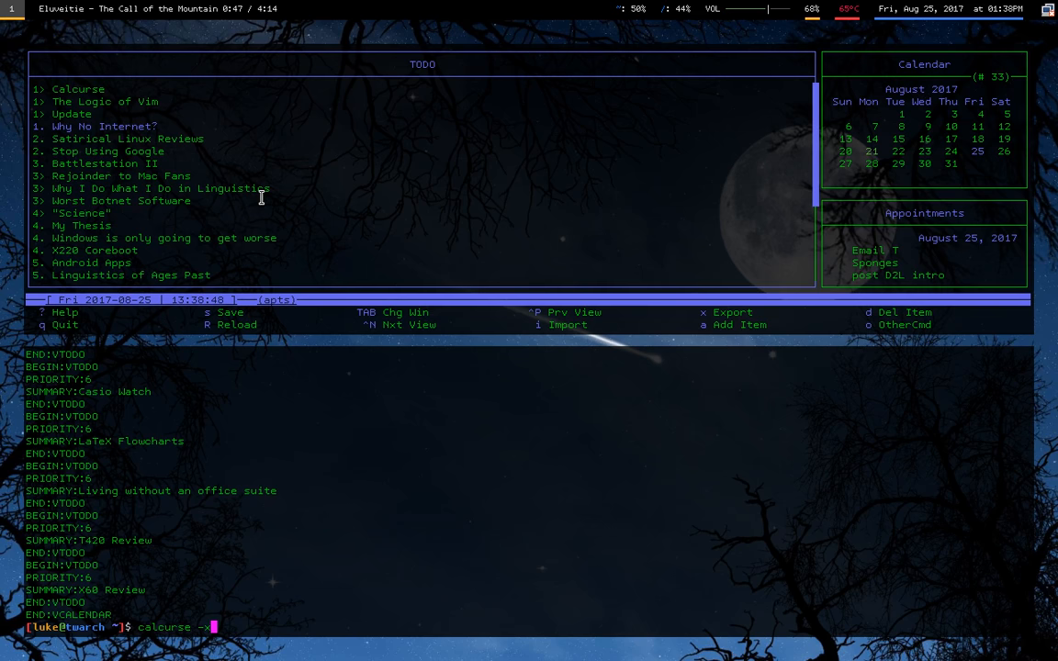
type(">asd")
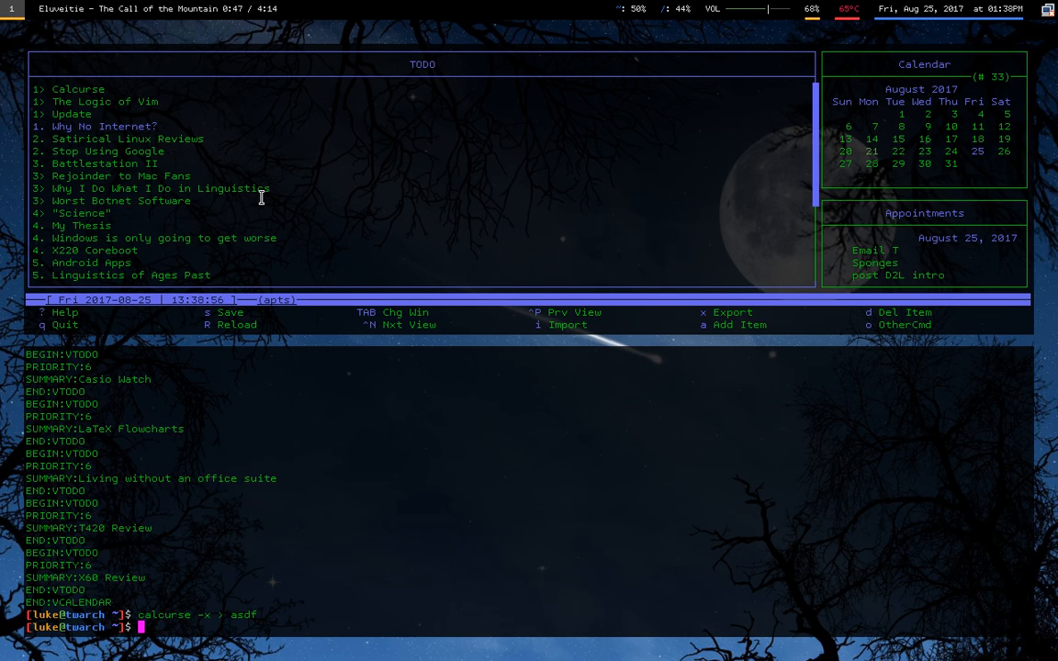
type("cl")
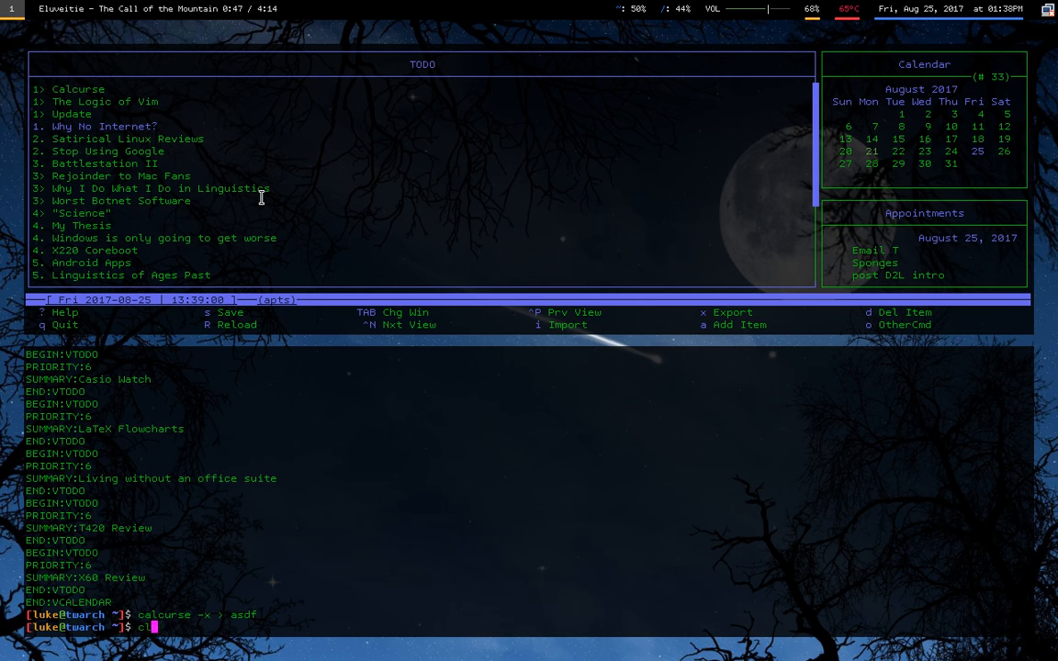
type("calcu")
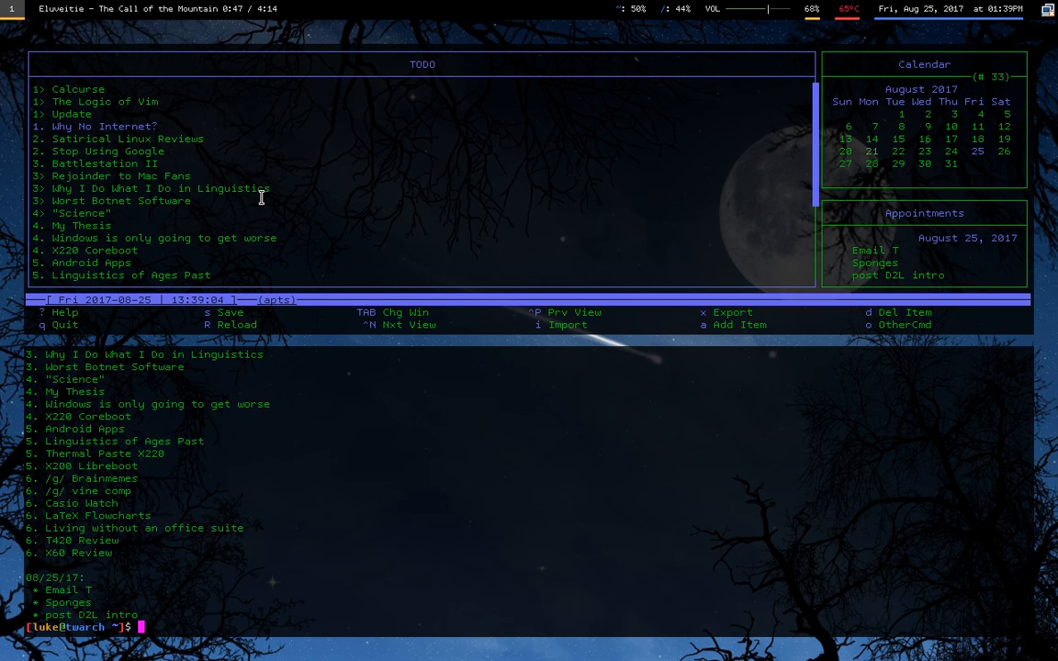
mouse_move(163, 483)
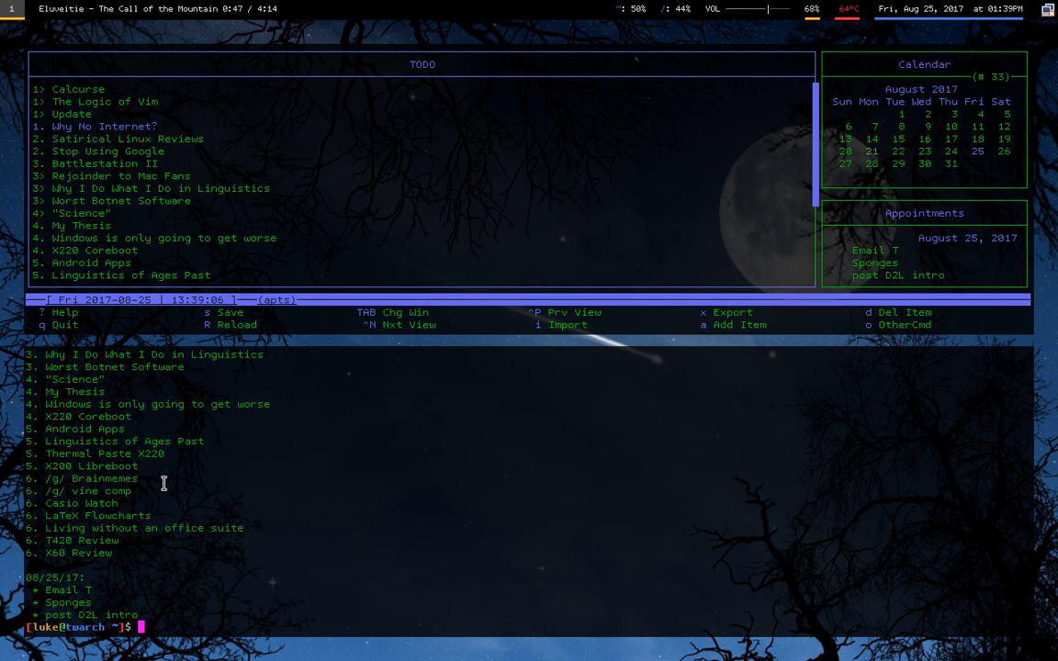
List TODOs and appointments with calcurse -Q and calcurse -r in the shell.
type("calcurse -Q")
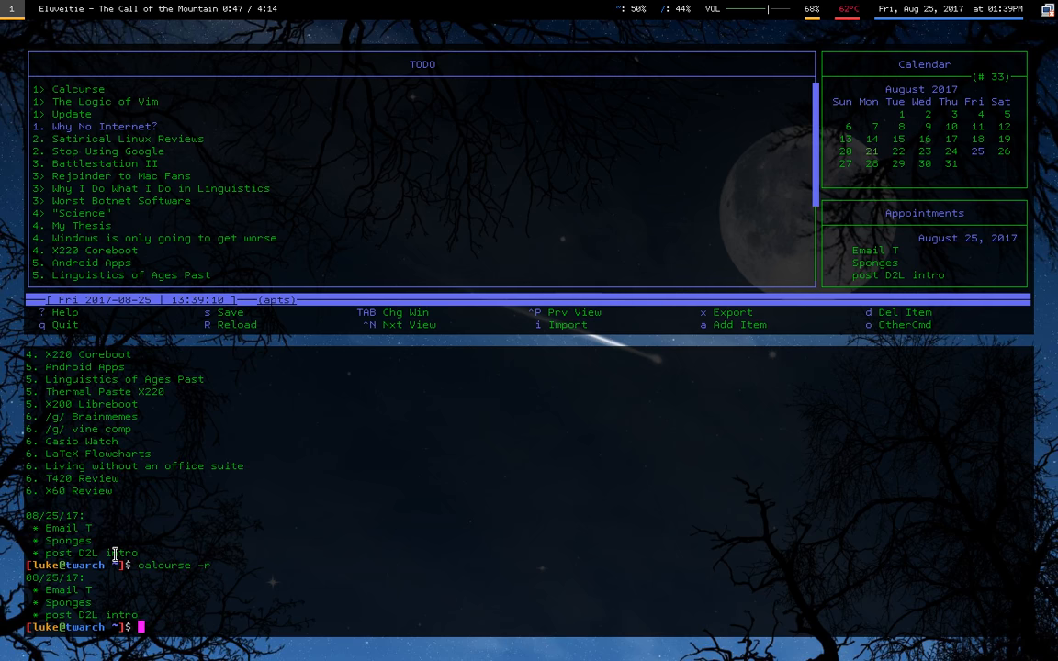
type("calcurse -r3")
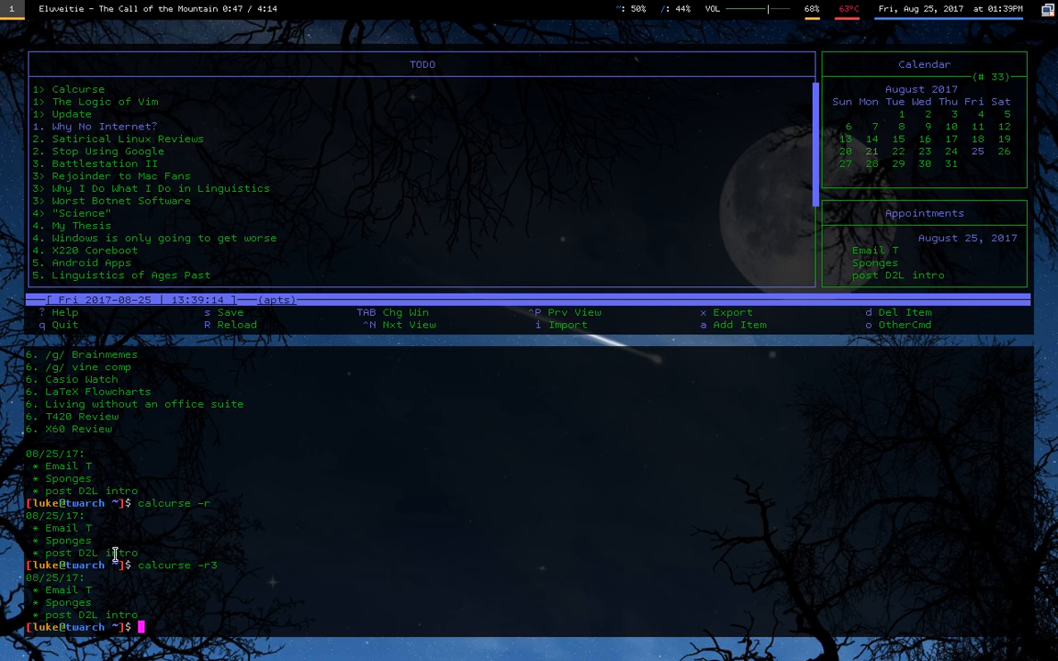
type("n")
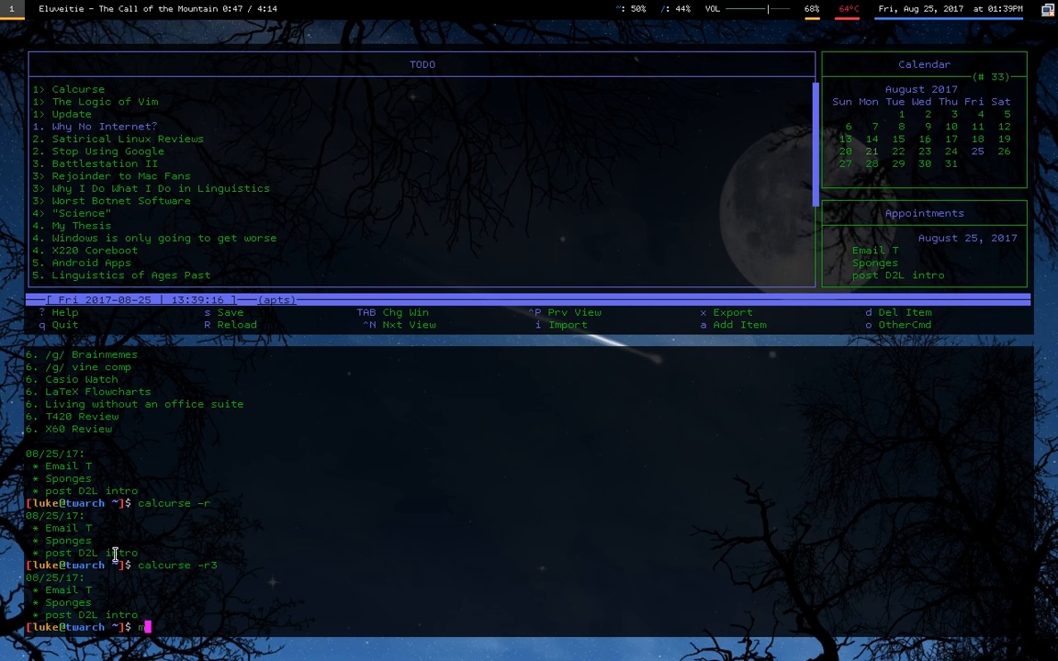
type("an c")
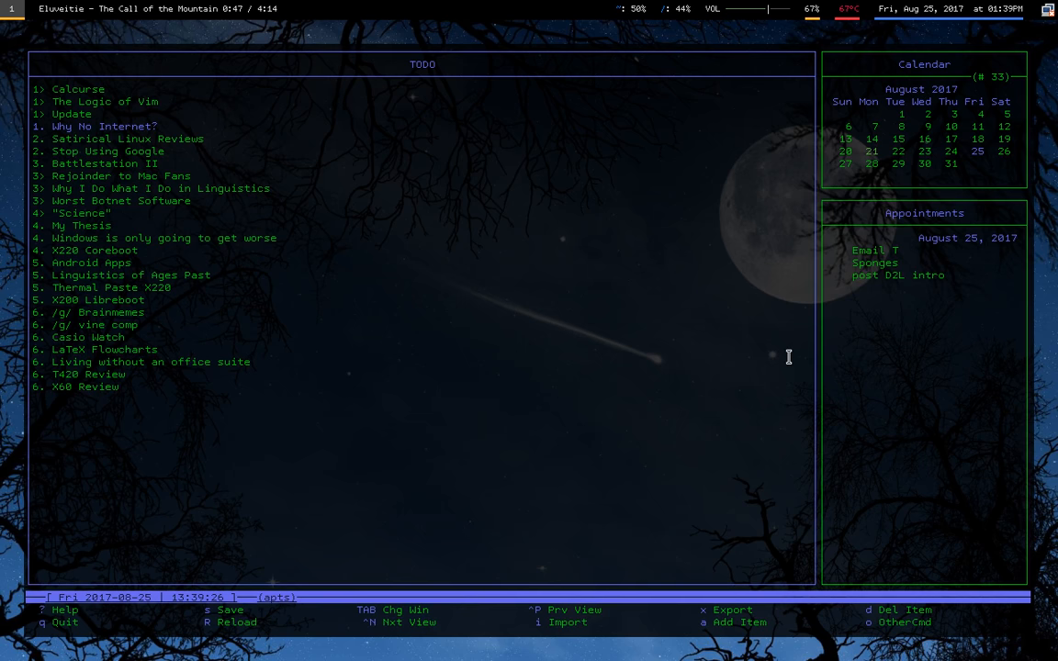
mouse_move(771, 352)
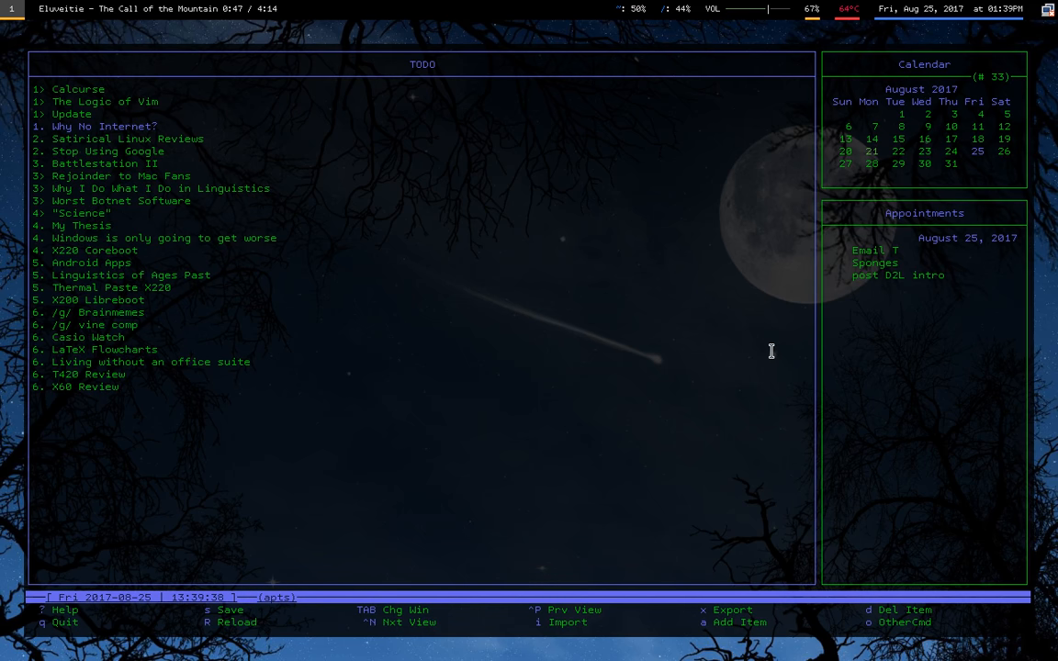
Enter 'vim .ca' to begin opening the calcurse configuration files.
type("vim .ca")
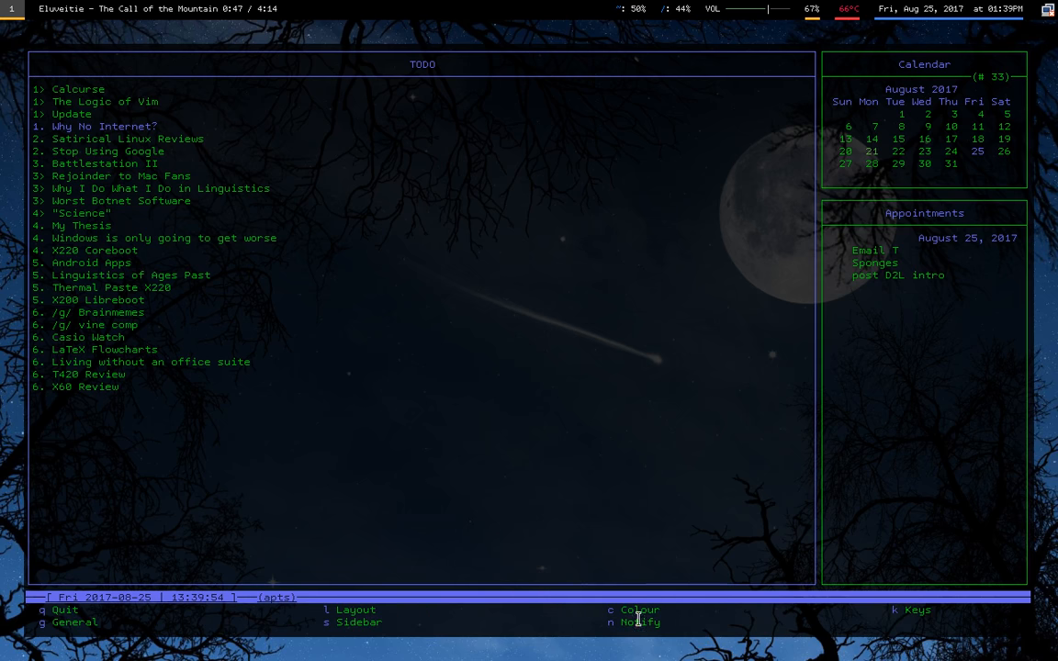
left_click(610, 610)
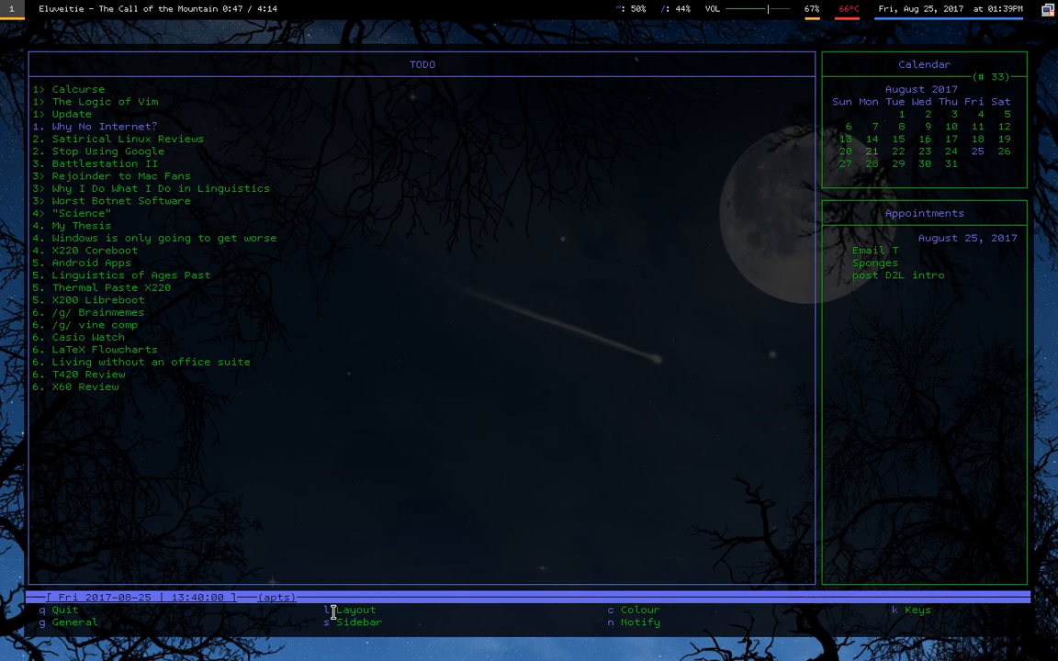
left_click(350, 610)
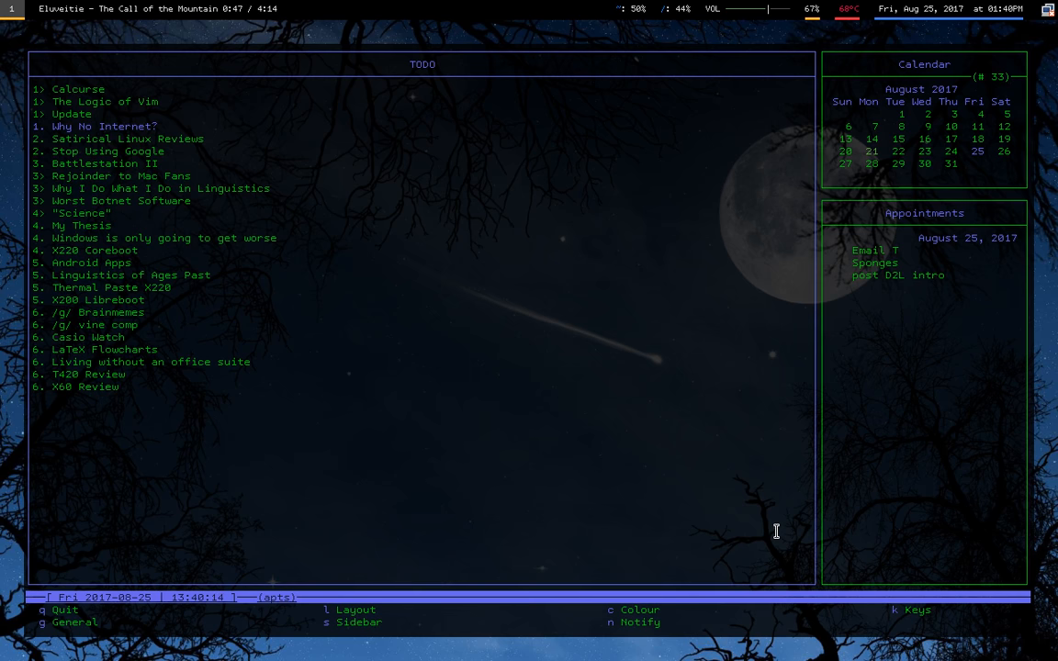
mouse_move(734, 450)
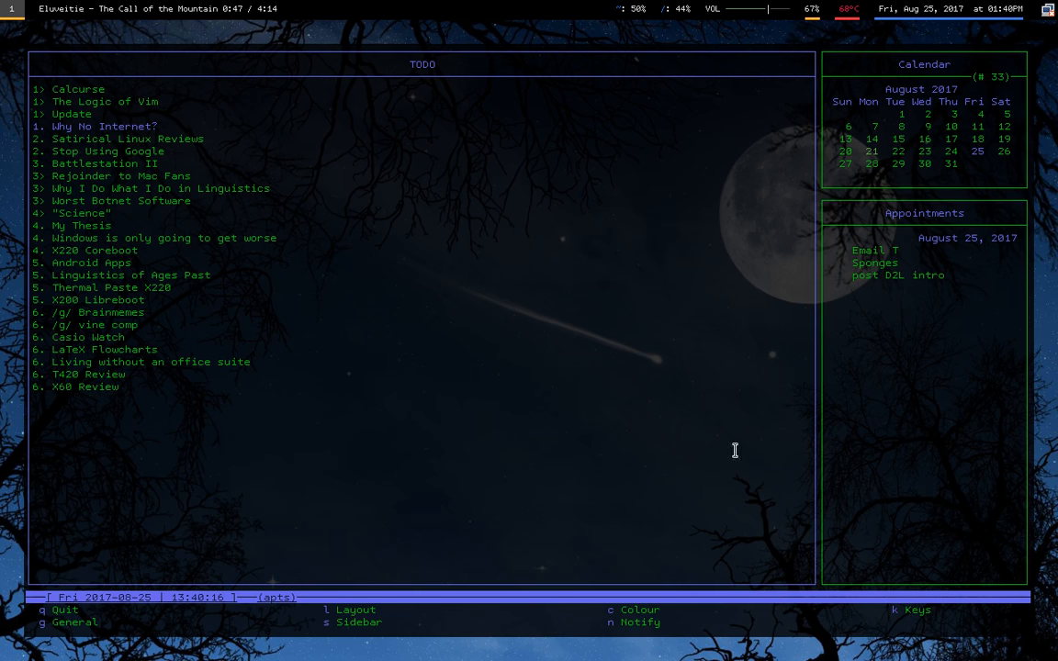
mouse_move(855, 240)
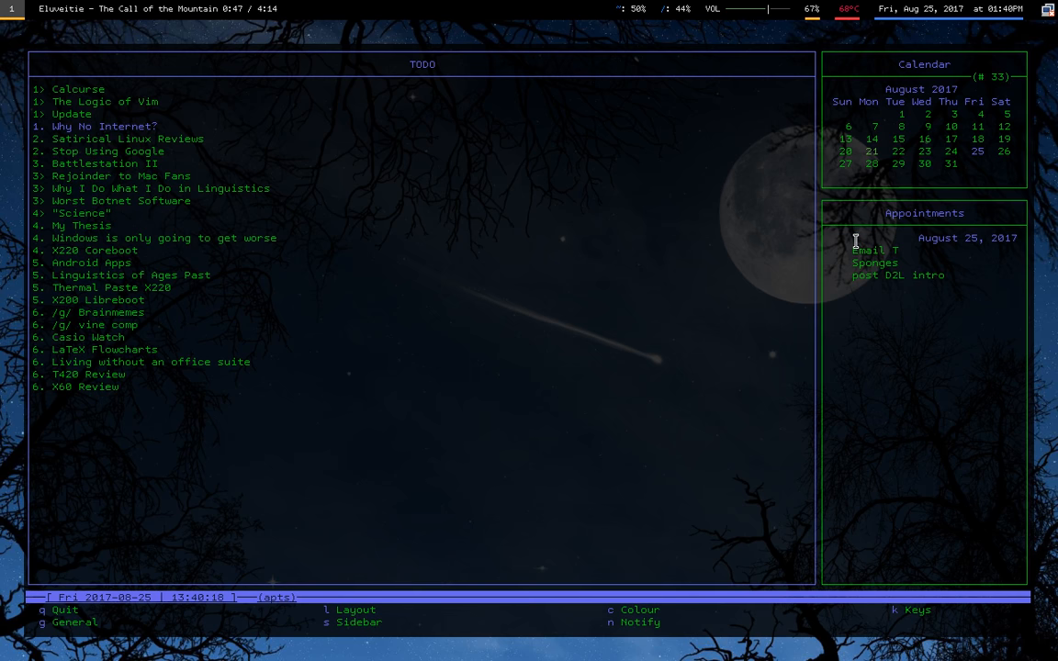
mouse_move(792, 213)
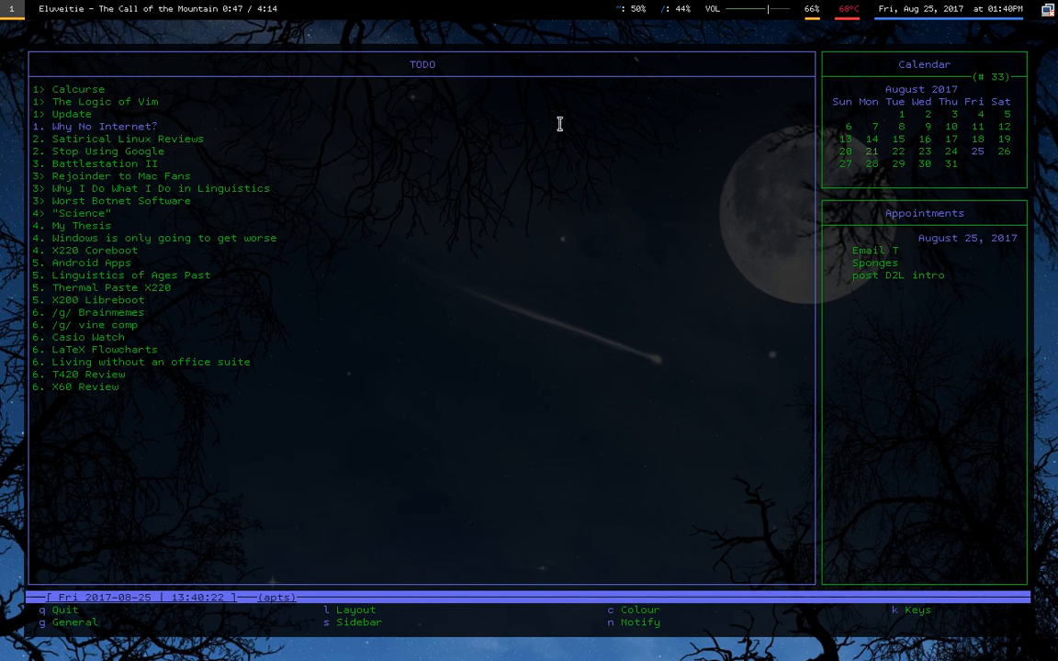
mouse_move(840, 66)
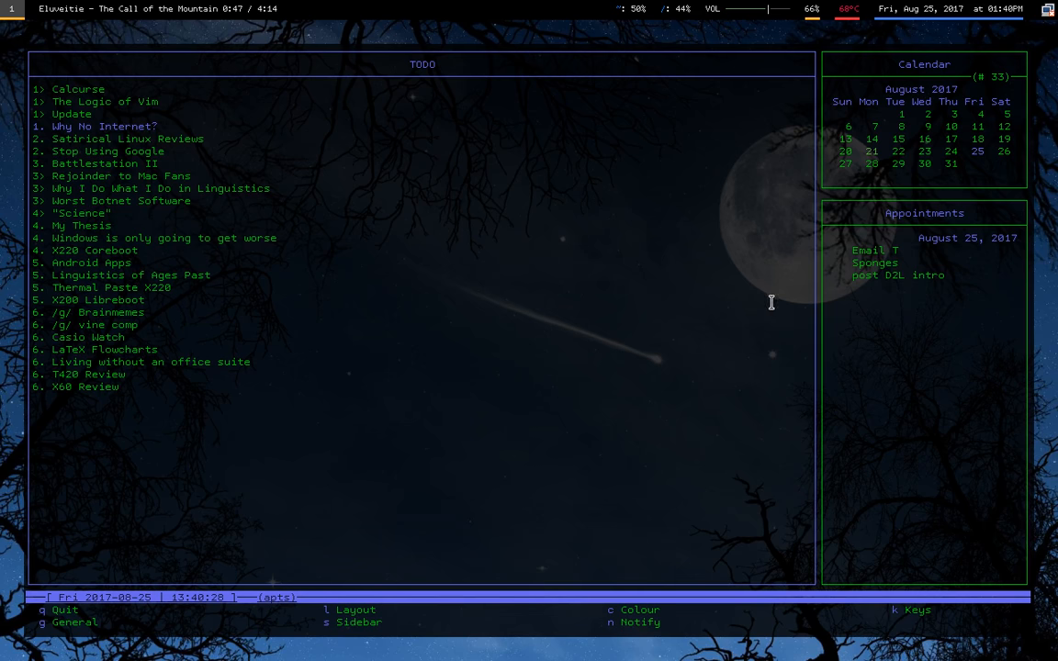
mouse_move(921, 252)
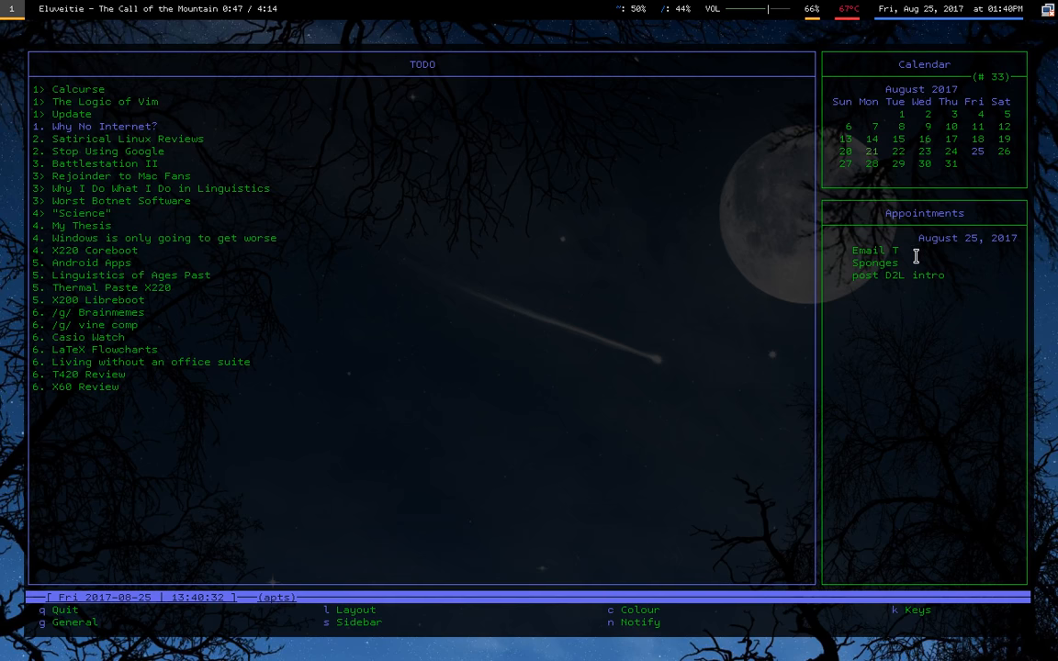
mouse_move(639, 253)
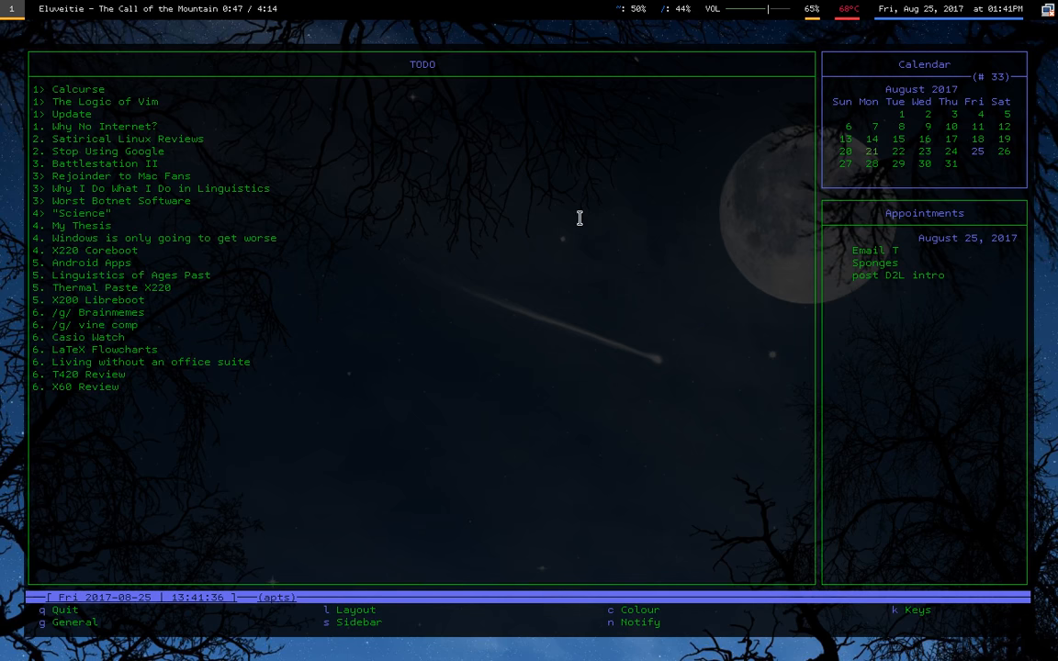
mouse_move(527, 240)
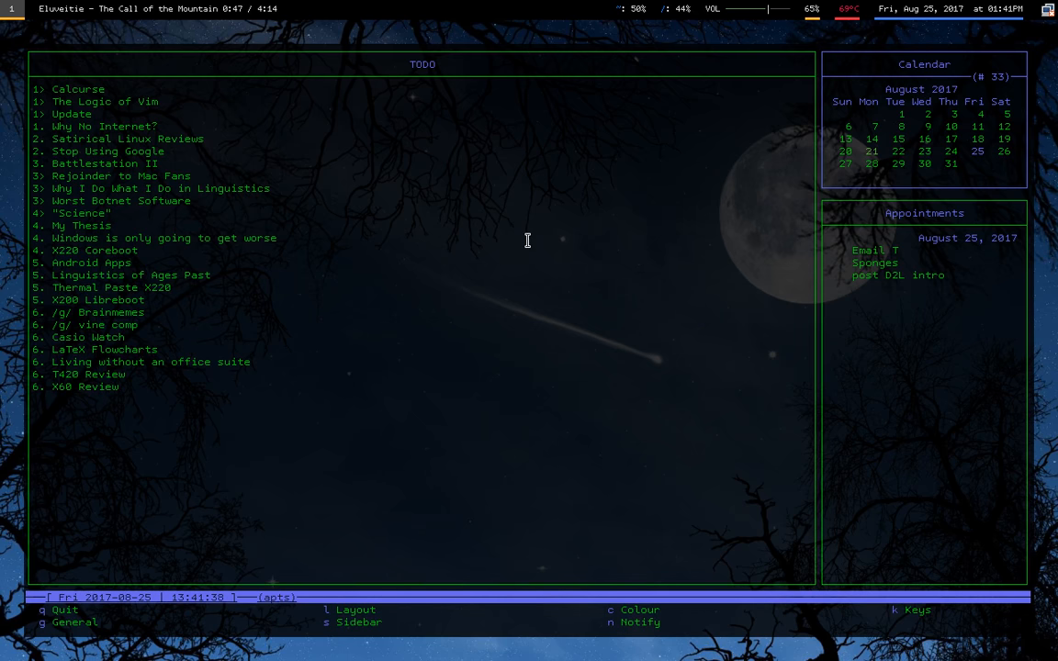